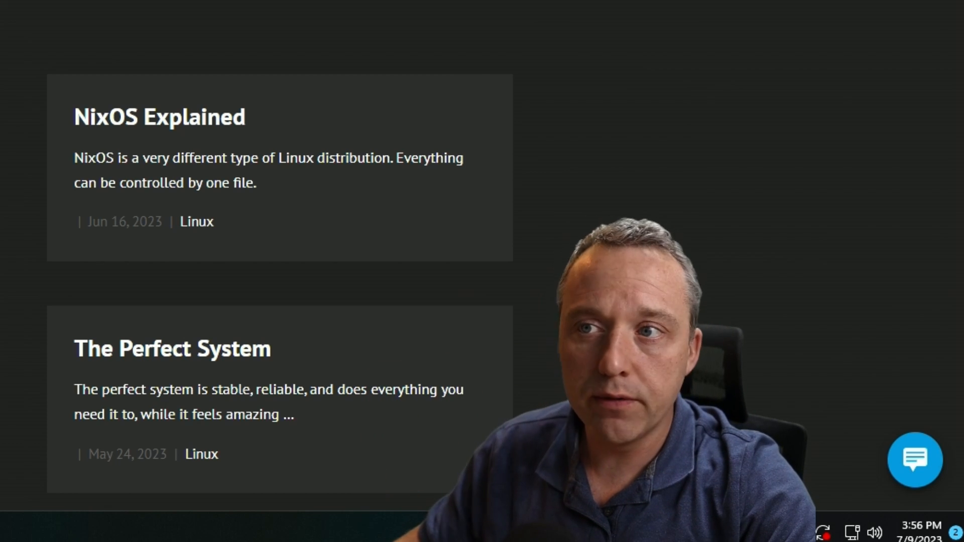
Switch to the 3CX tab and show Admin's Voice & chat list with the trunk and Live Chat.
scroll(up, 3)
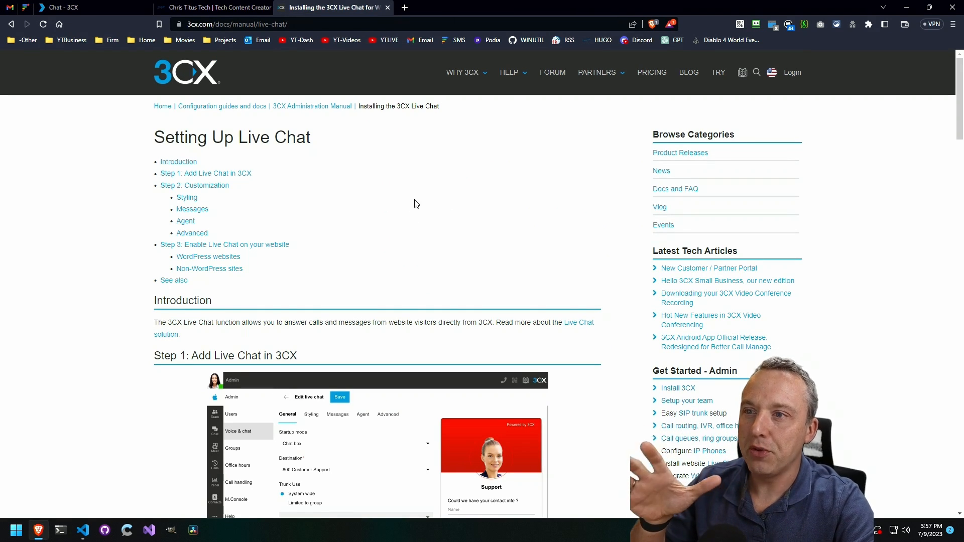
scroll(down, 3)
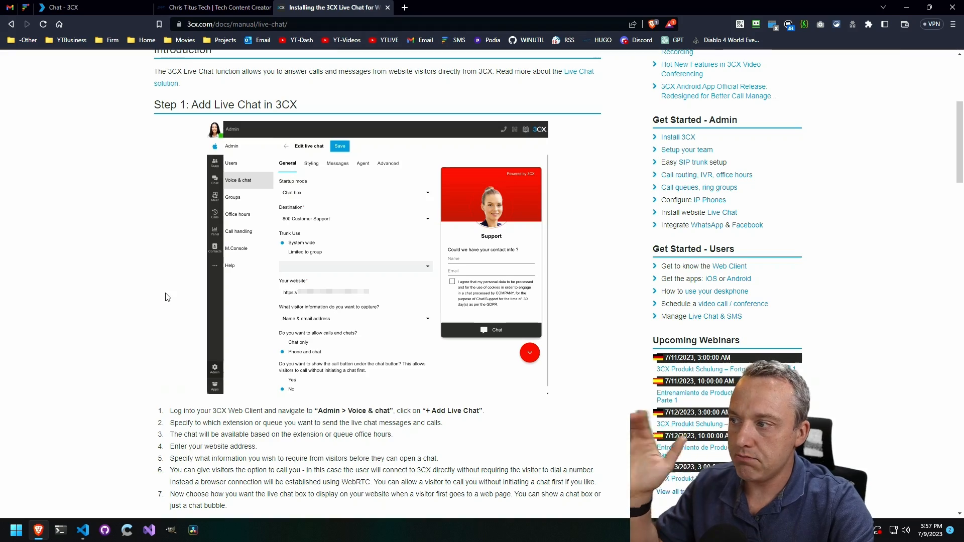
scroll(down, 3)
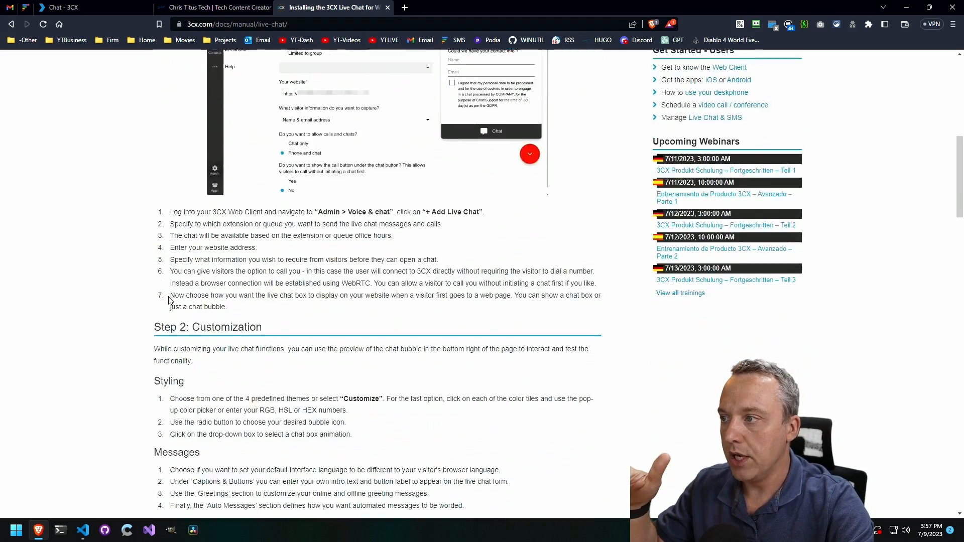
scroll(down, 3)
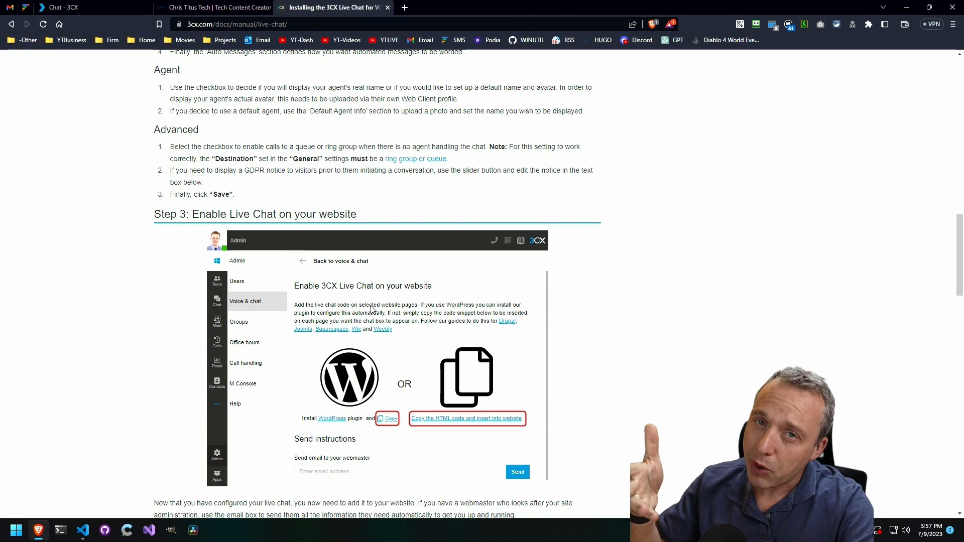
scroll(down, 3)
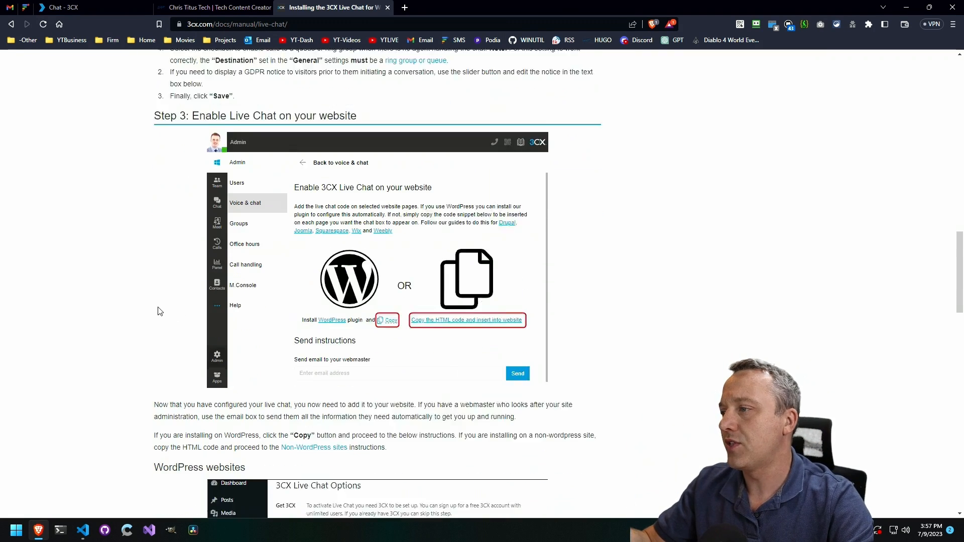
scroll(down, 3)
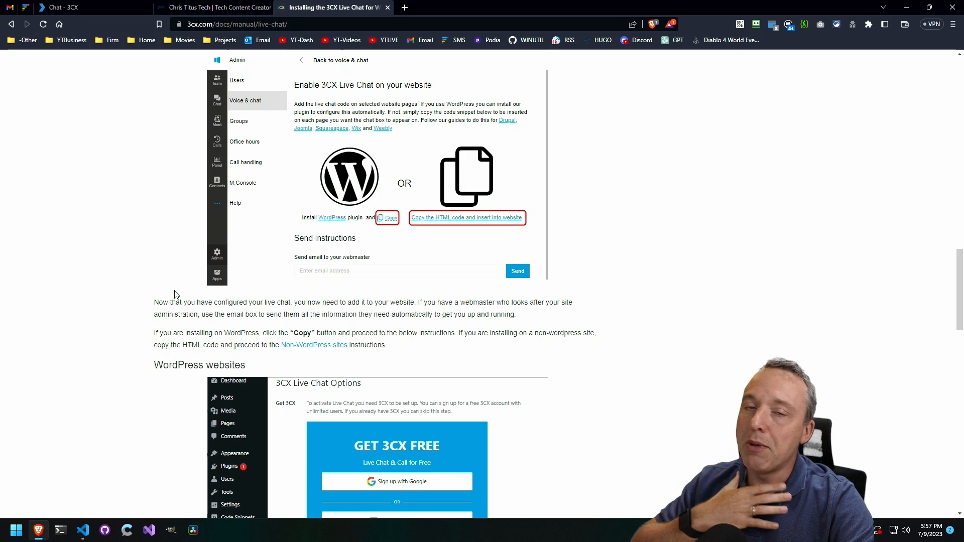
scroll(down, 3)
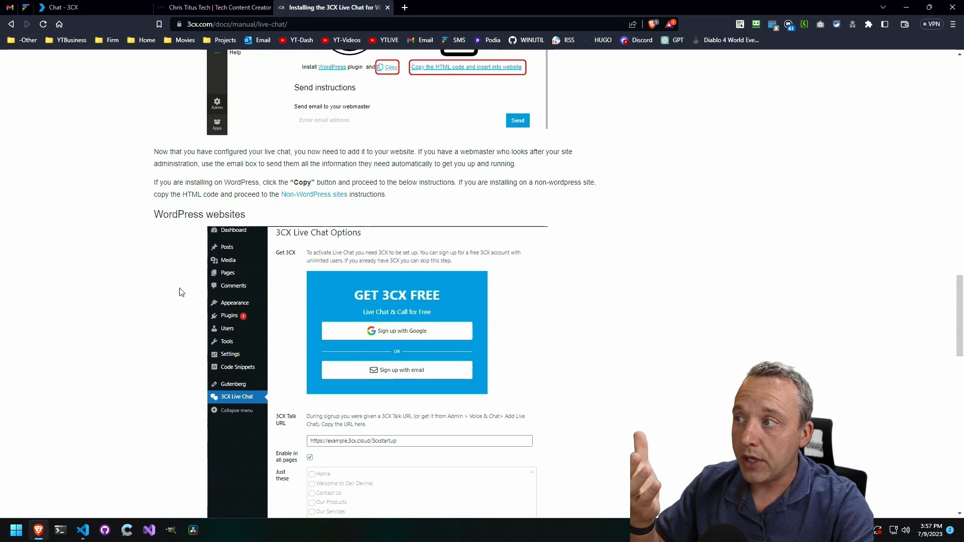
mouse_move(182, 280)
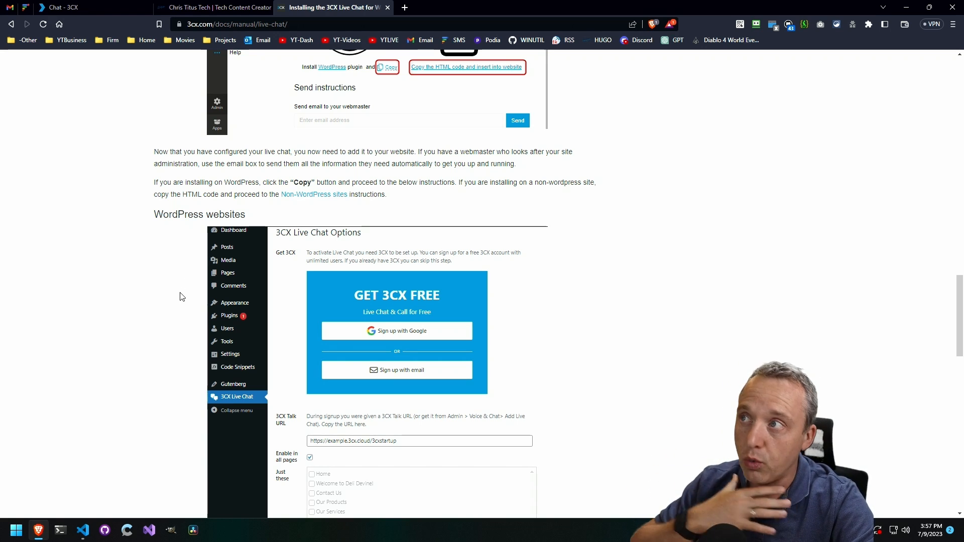
scroll(down, 3)
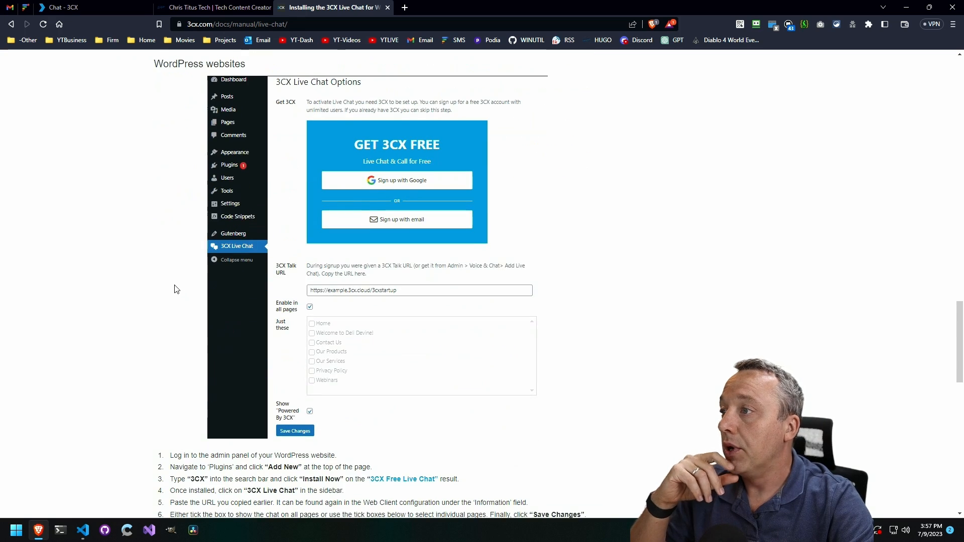
scroll(down, 3)
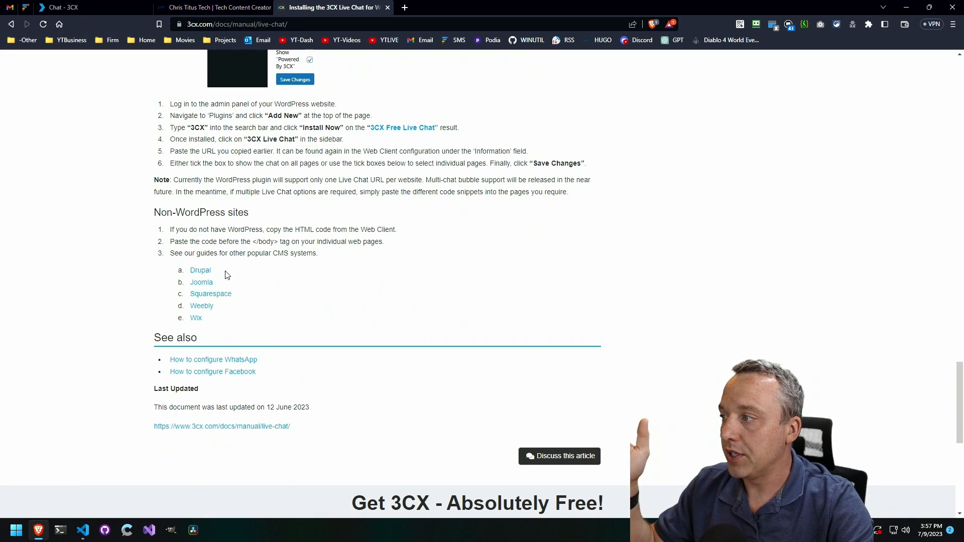
mouse_move(241, 283)
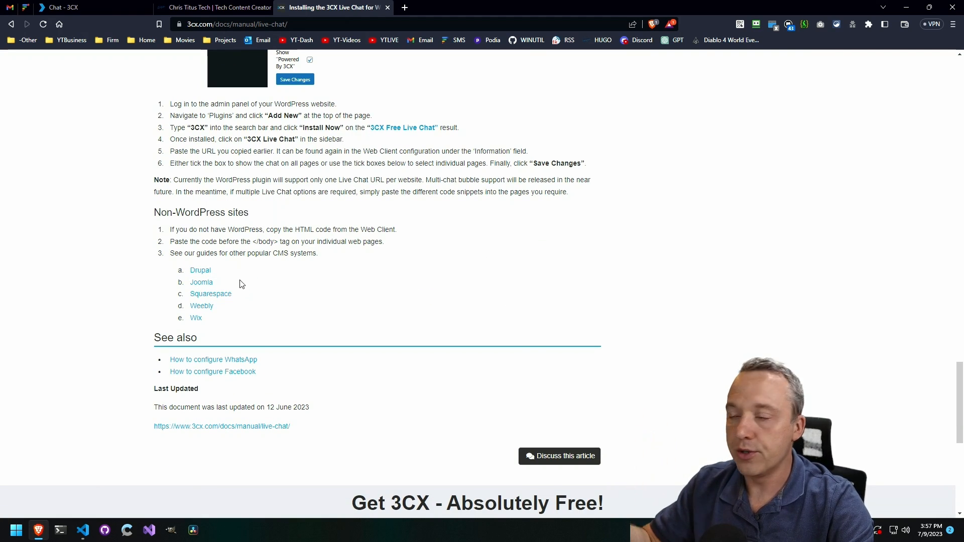
mouse_move(245, 280)
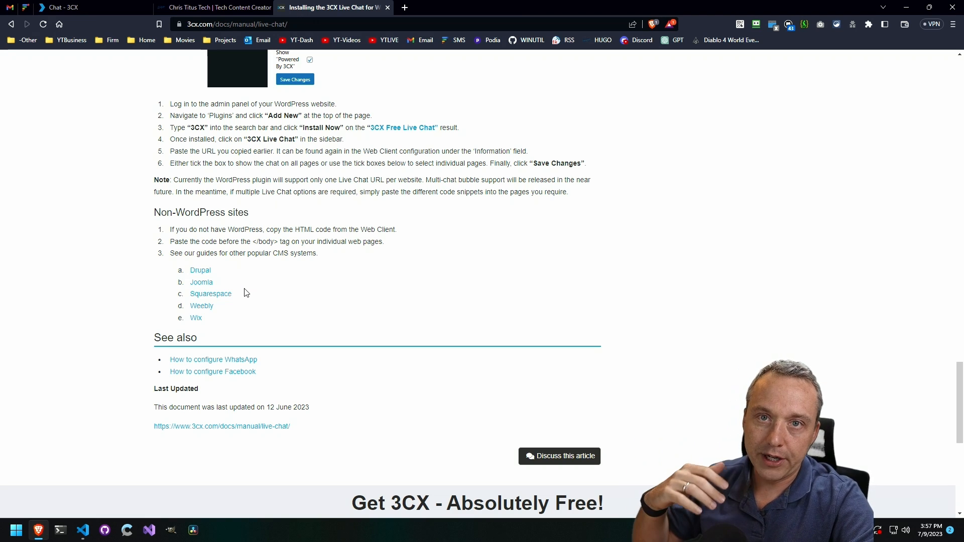
mouse_move(257, 270)
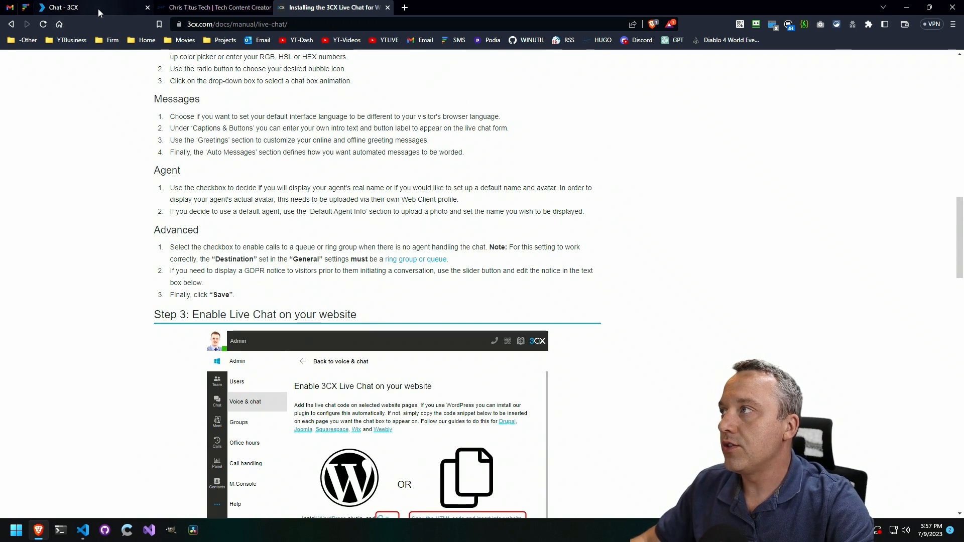
click(65, 6)
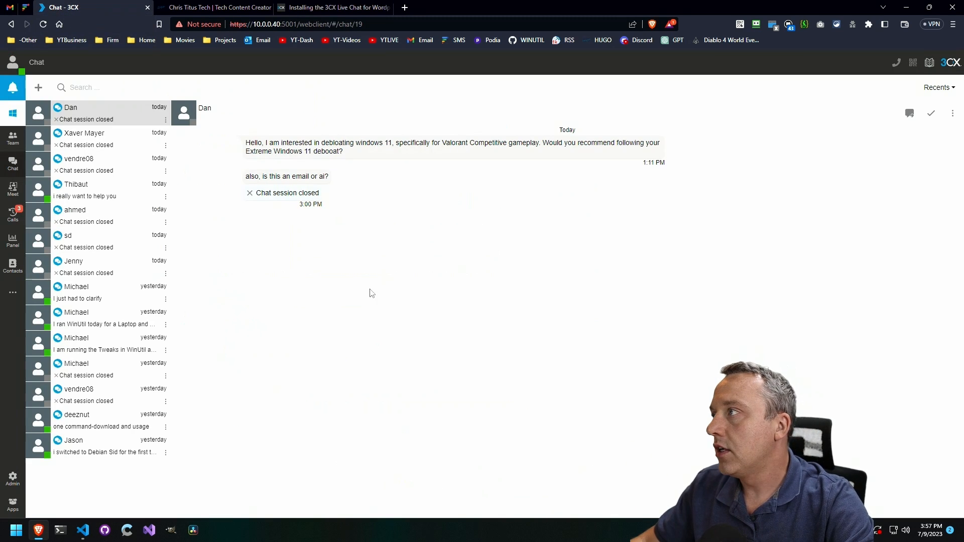
click(12, 477)
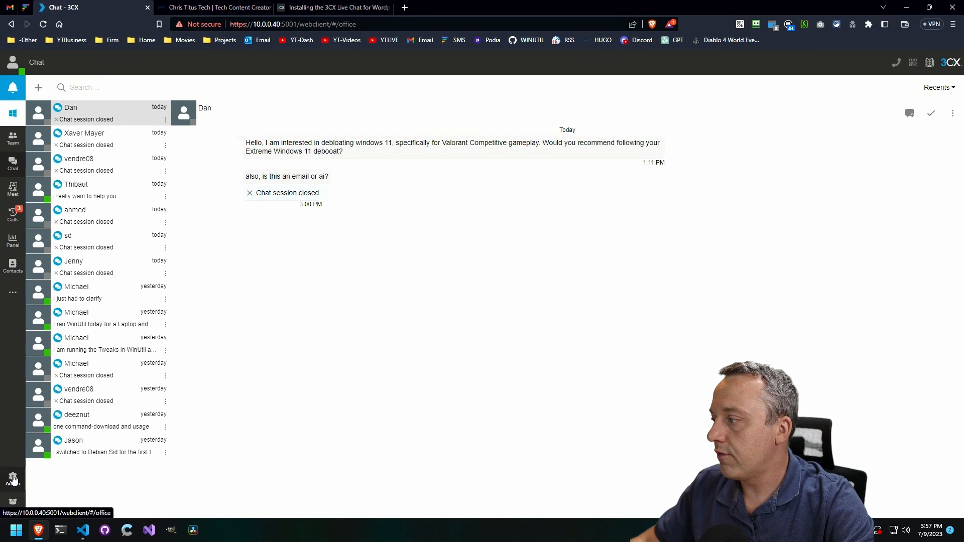
click(12, 478)
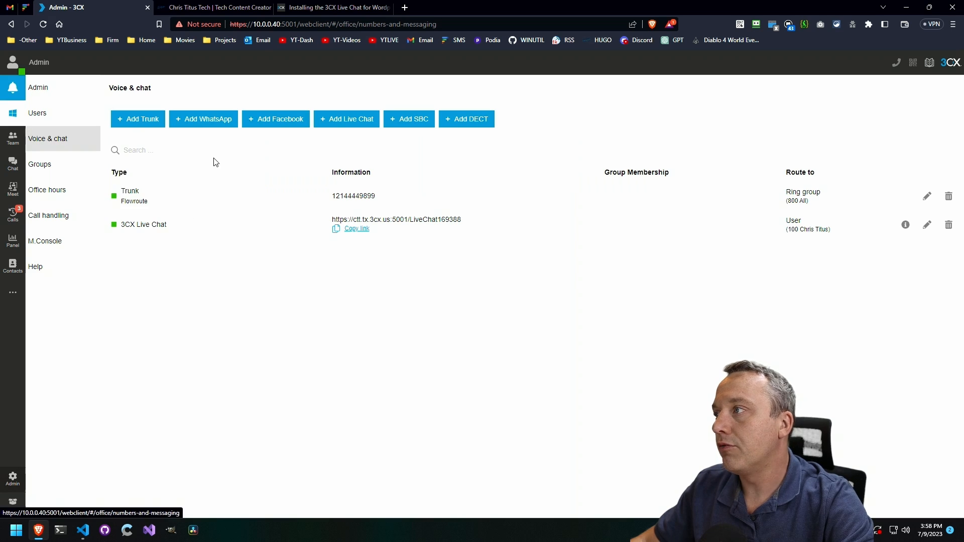
mouse_move(136, 122)
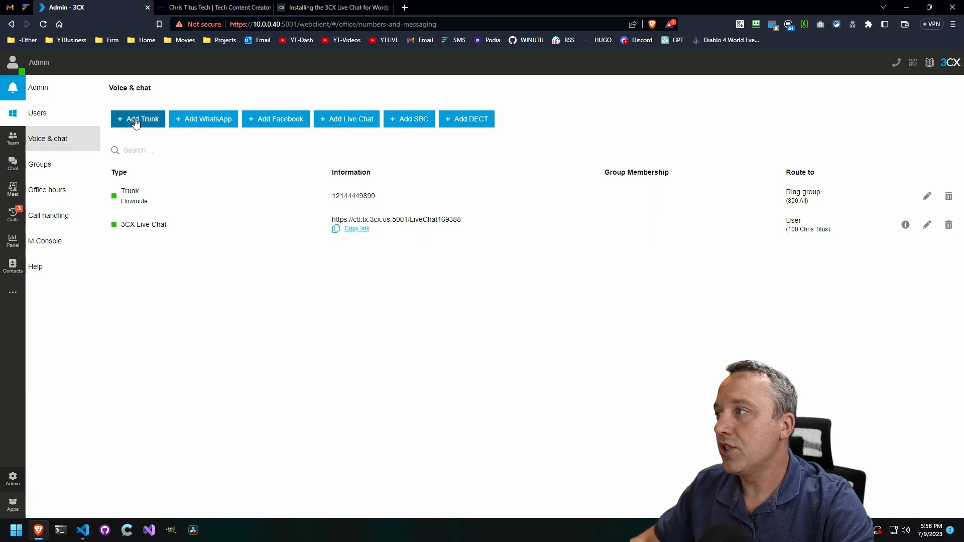
Start adding a new live chat with startup mode left as Chat icon only.
click(347, 119)
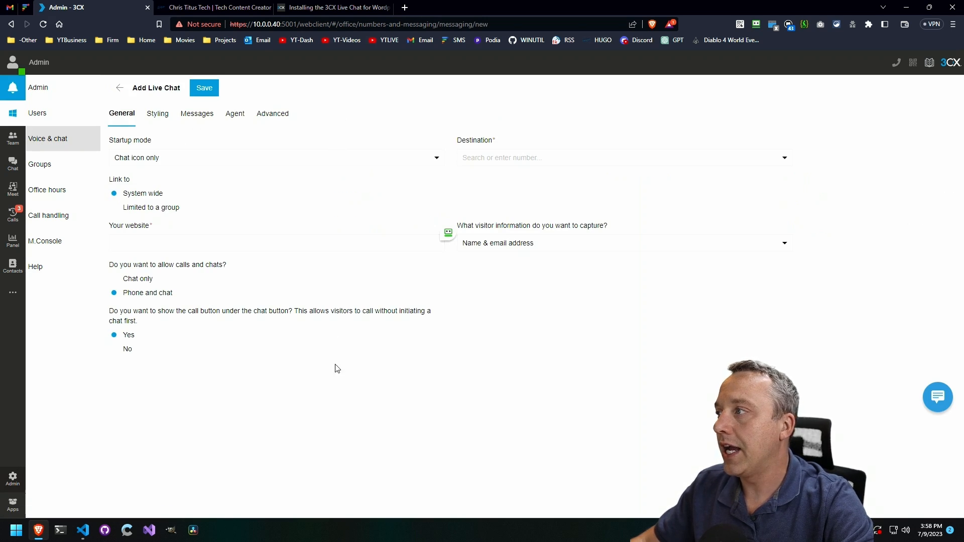
click(274, 158)
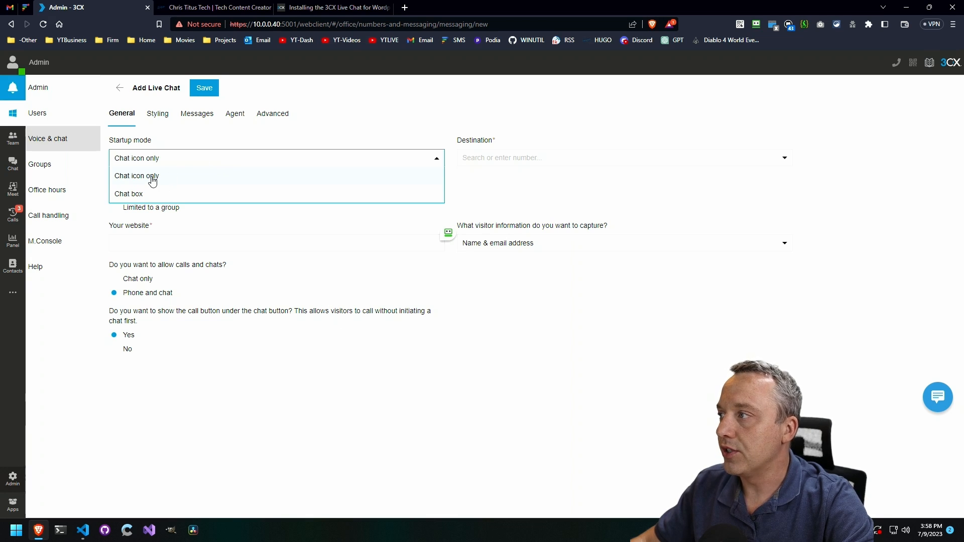
click(129, 194)
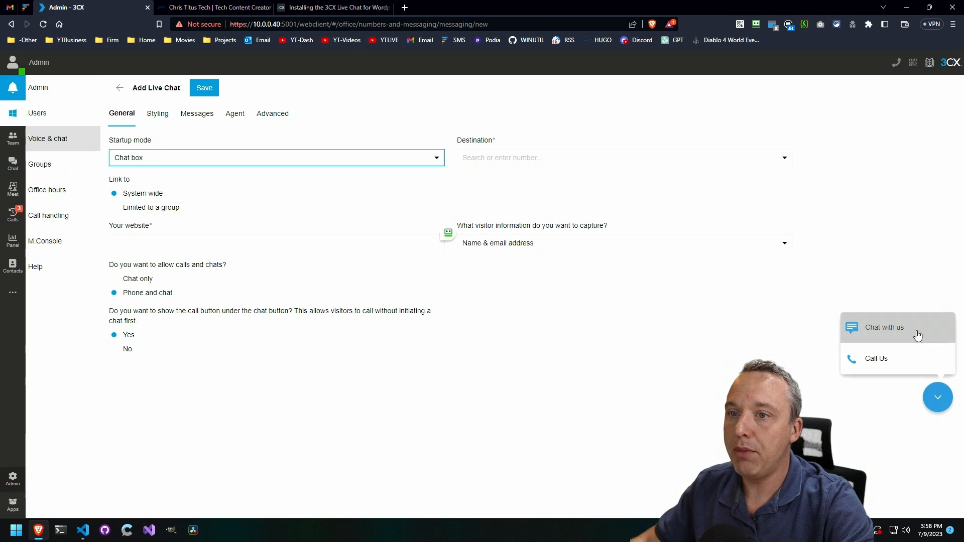
click(275, 157)
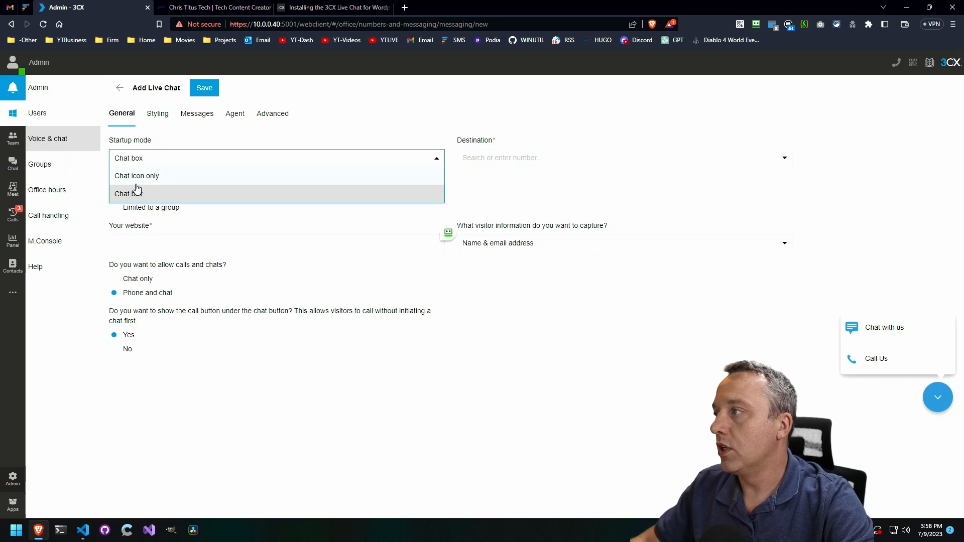
click(137, 176)
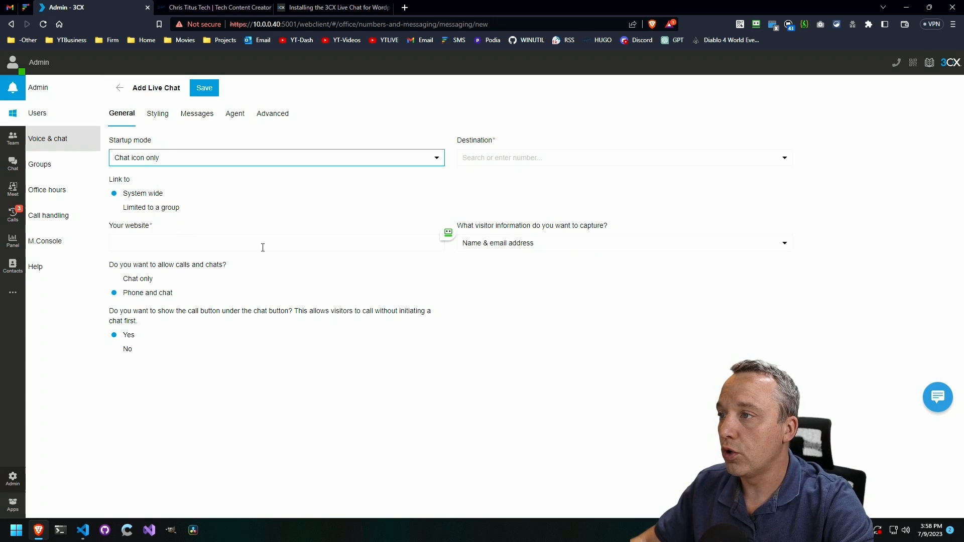
Enter christitus.com as the website and capture only the visitor's name.
click(242, 243)
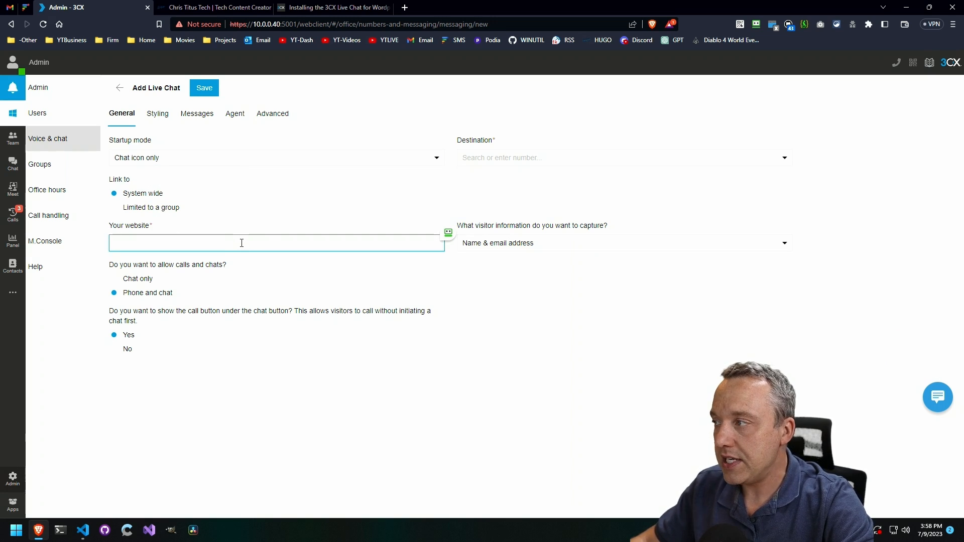
text(christitus.c)
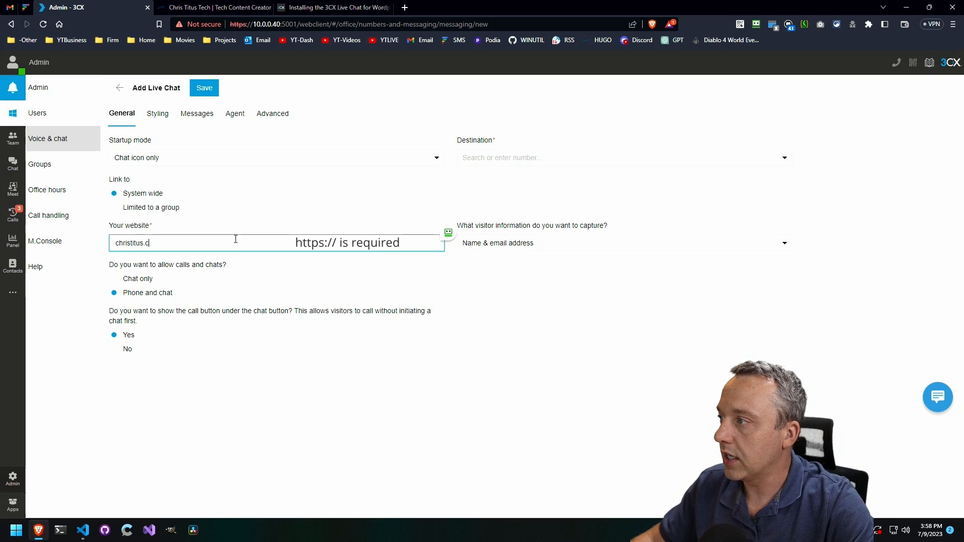
click(624, 243)
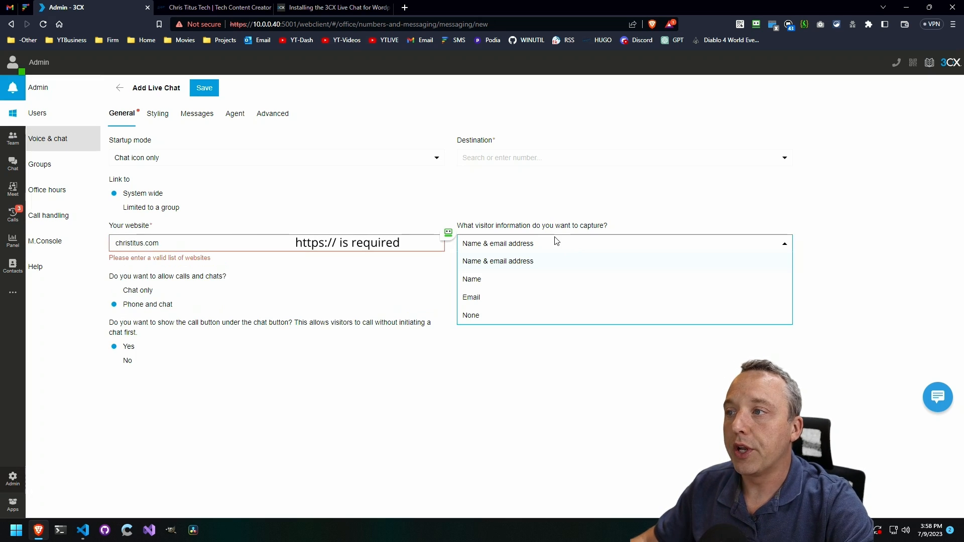
mouse_move(558, 253)
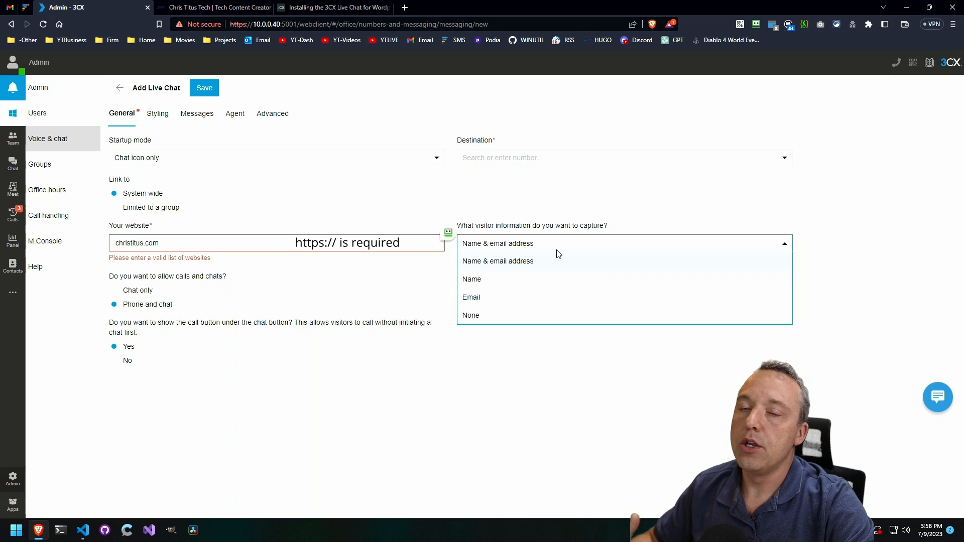
click(472, 279)
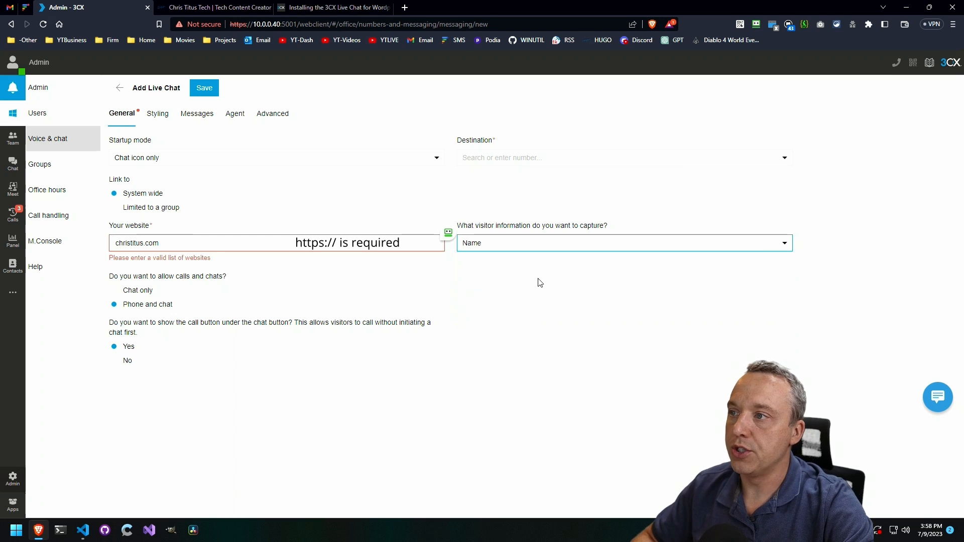
mouse_move(546, 282)
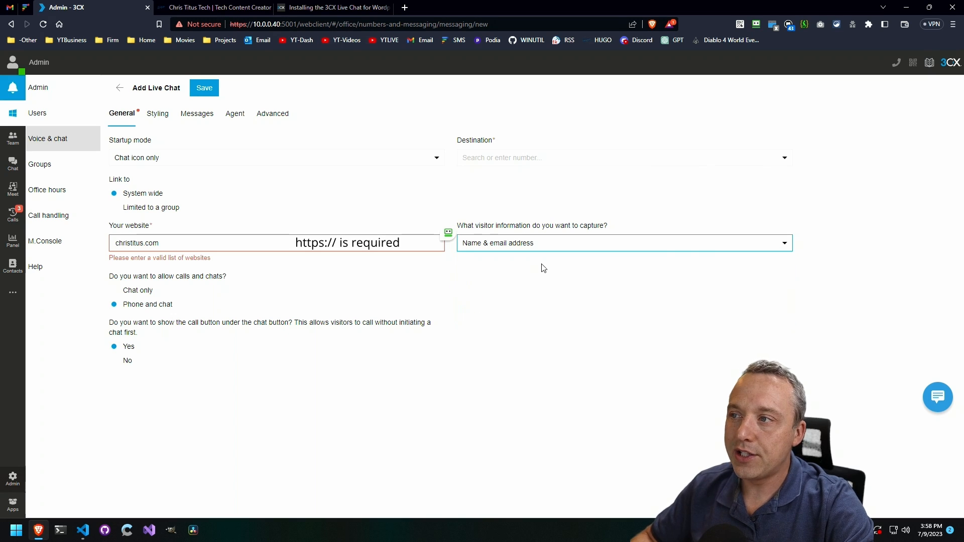
mouse_move(543, 246)
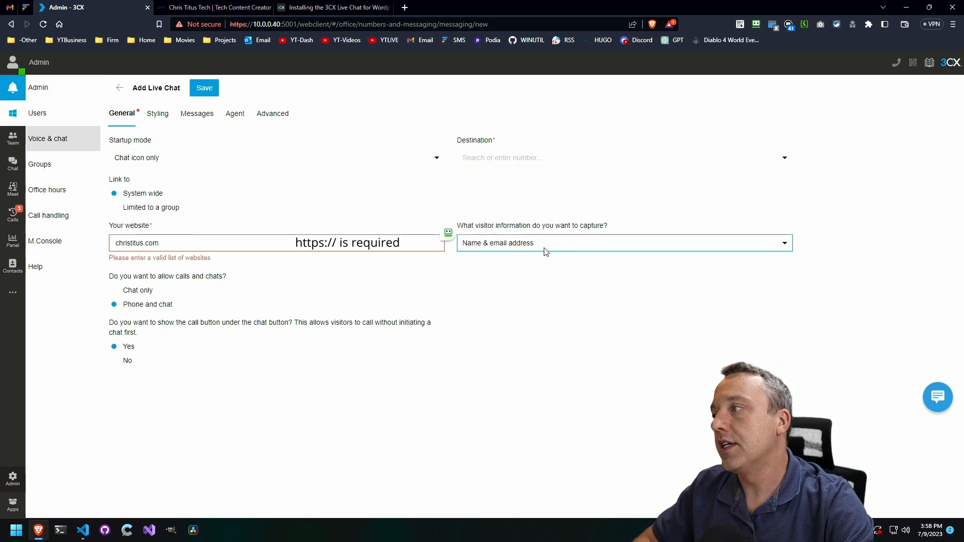
click(624, 243)
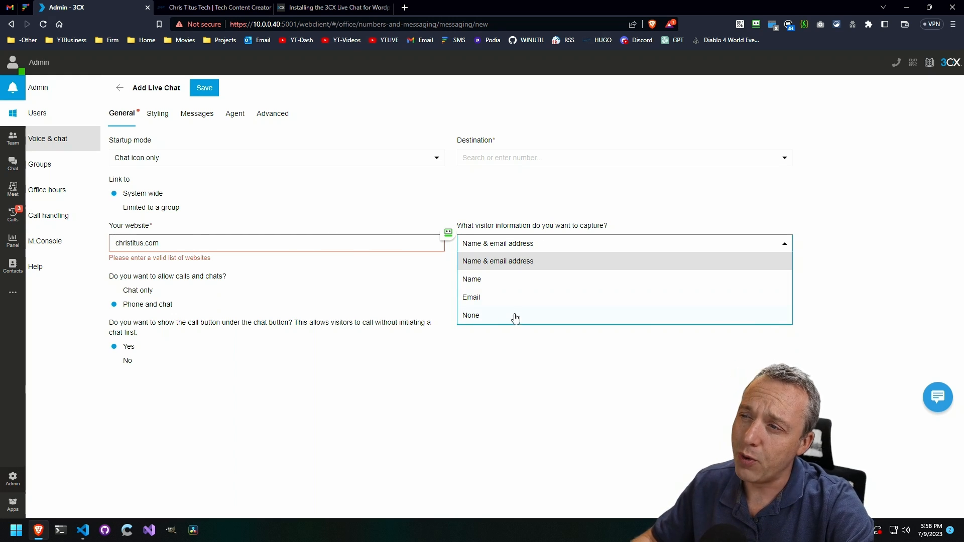
mouse_move(495, 287)
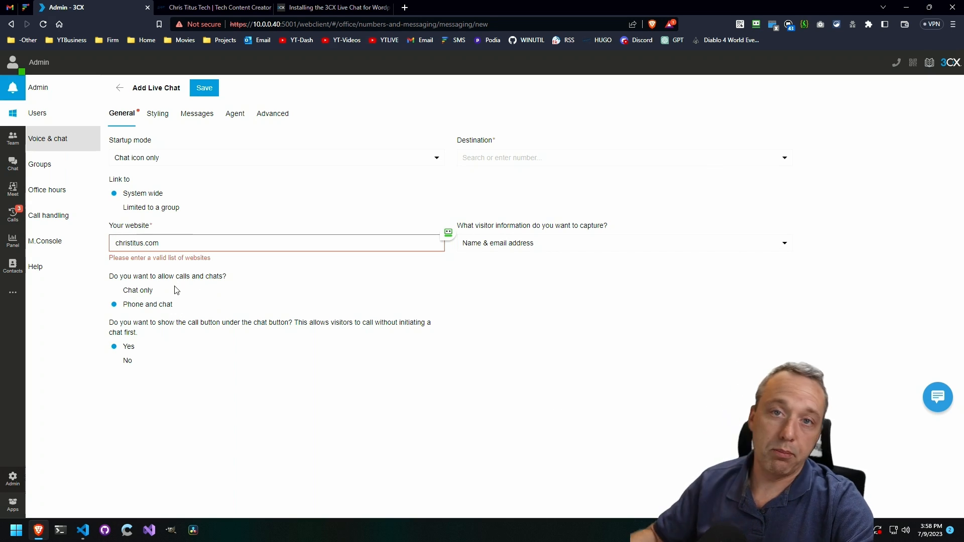
mouse_move(138, 296)
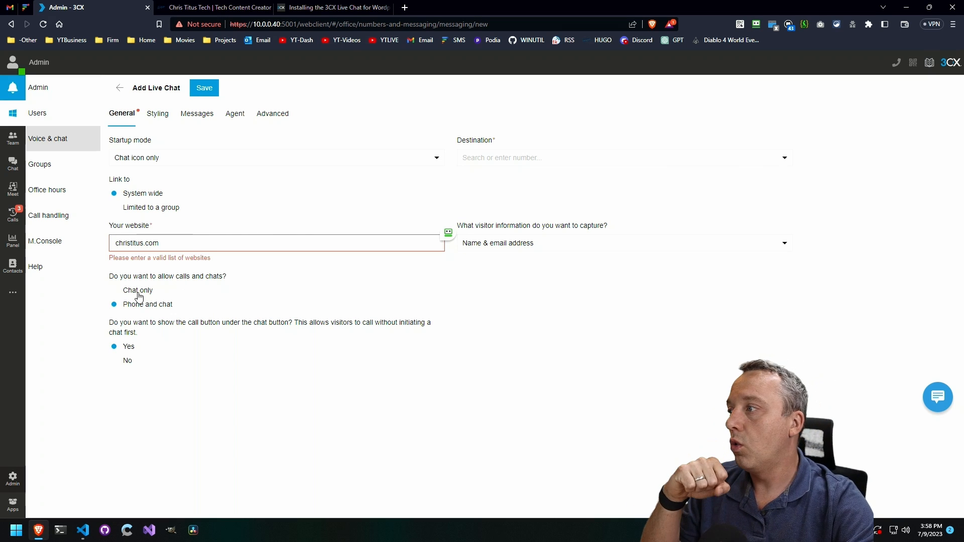
Restrict the live chat to chats only, with no phone calls.
click(137, 290)
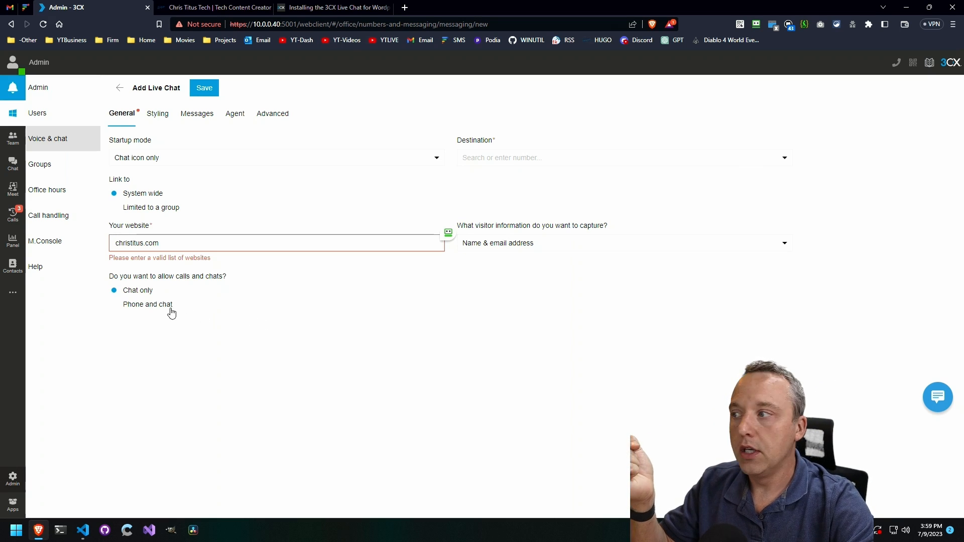
click(114, 304)
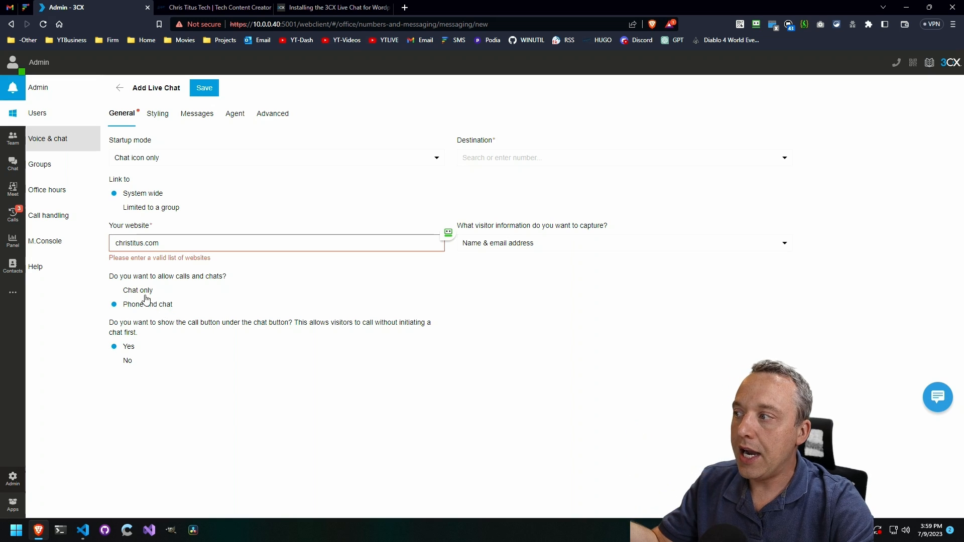
click(138, 290)
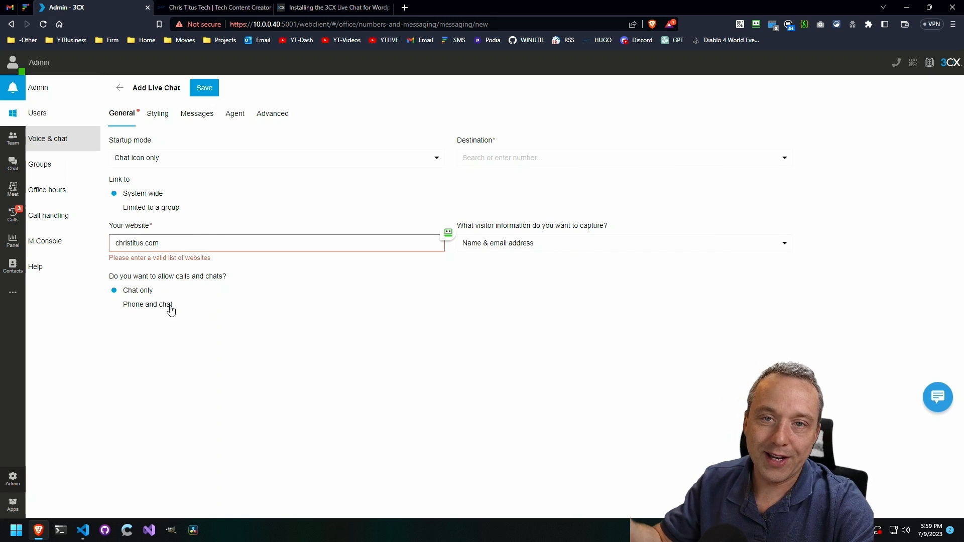
mouse_move(175, 325)
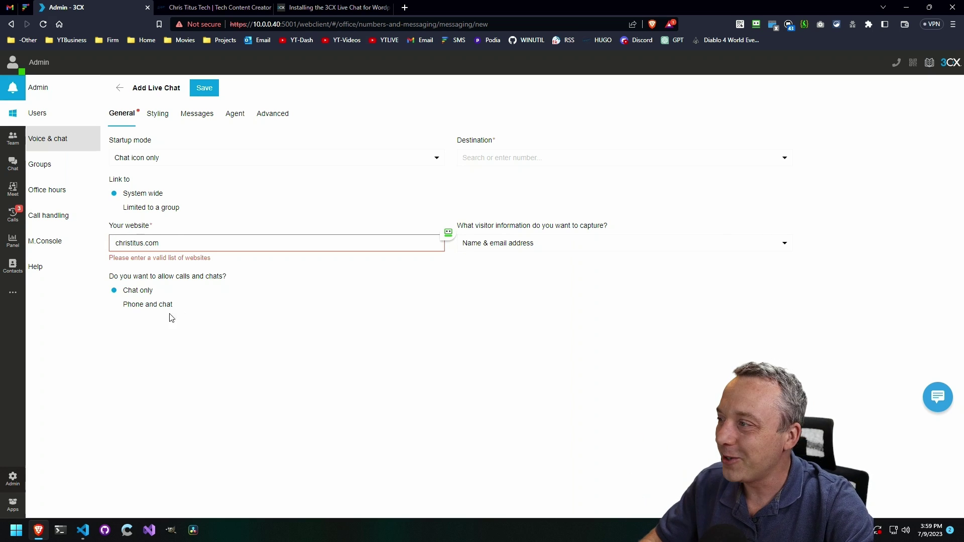
mouse_move(173, 273)
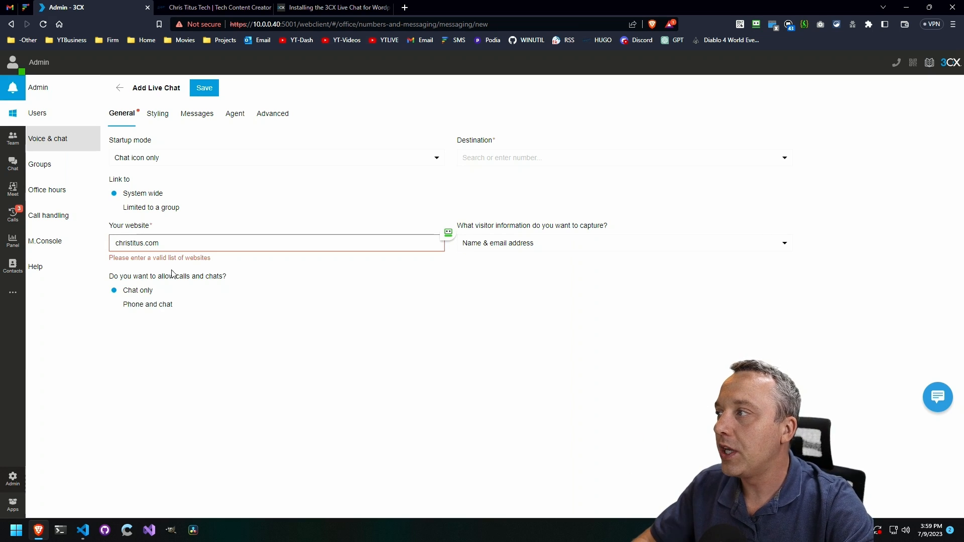
click(157, 113)
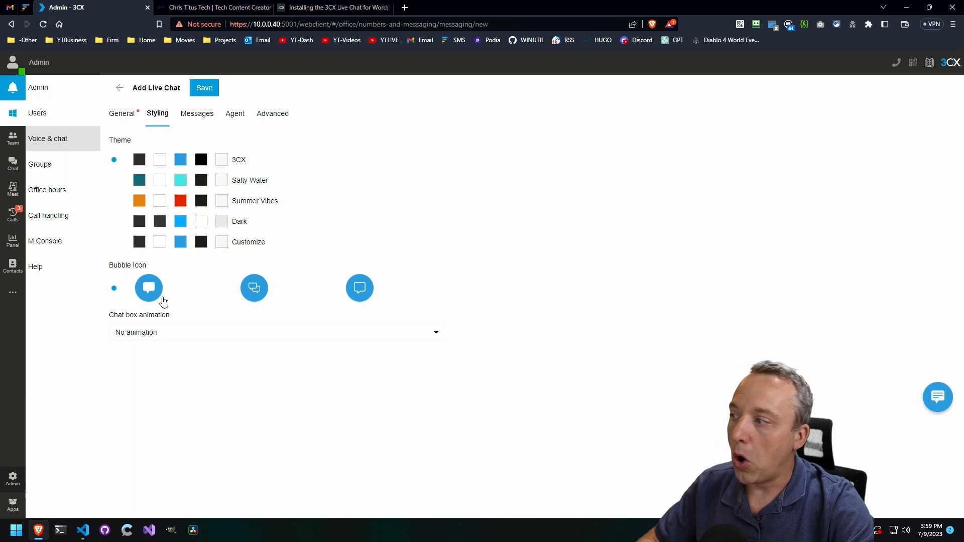
Set the chat box animation to Slide from the side.
click(277, 333)
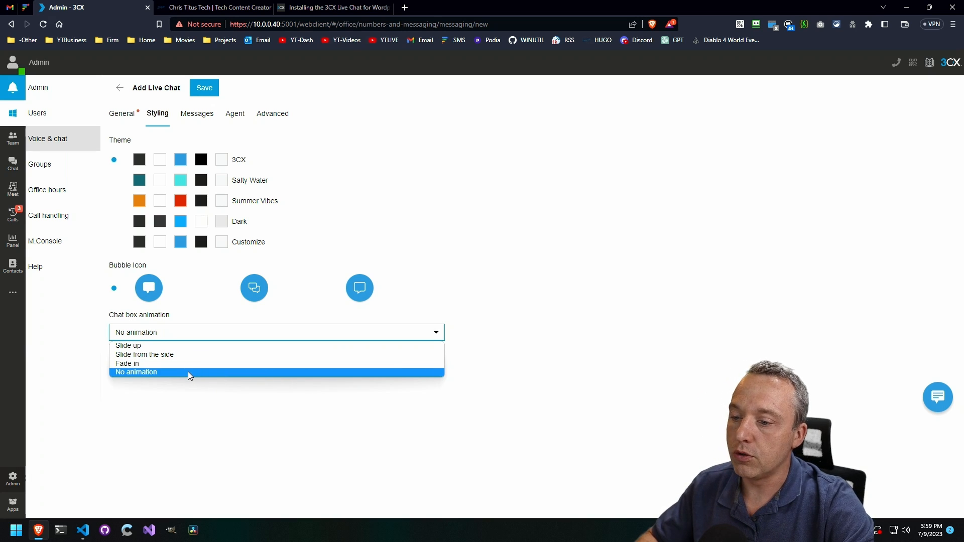
mouse_move(183, 373)
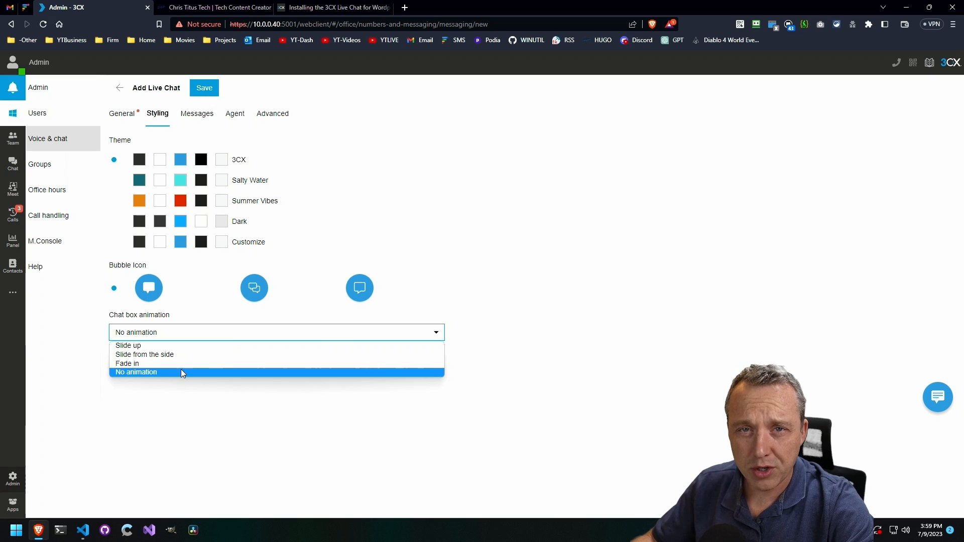
mouse_move(143, 354)
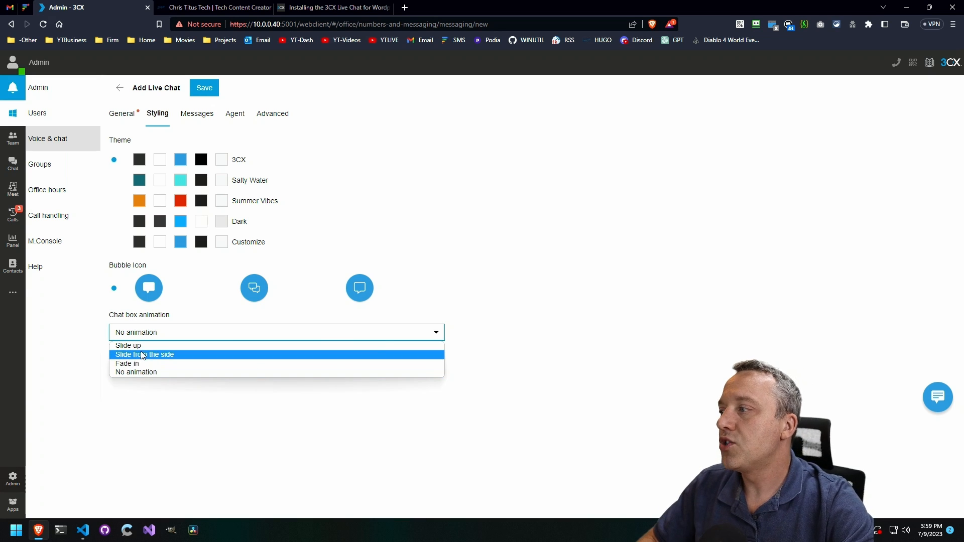
mouse_move(130, 348)
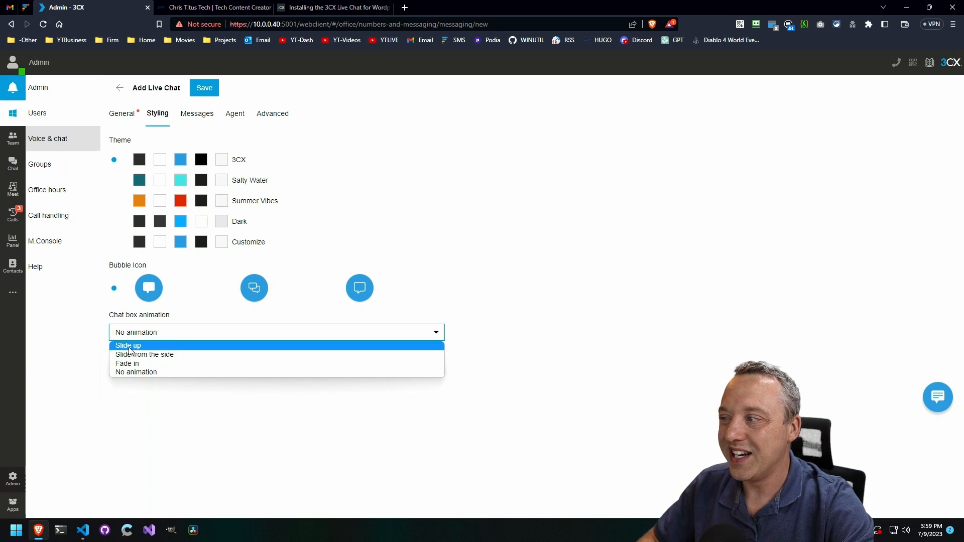
click(145, 354)
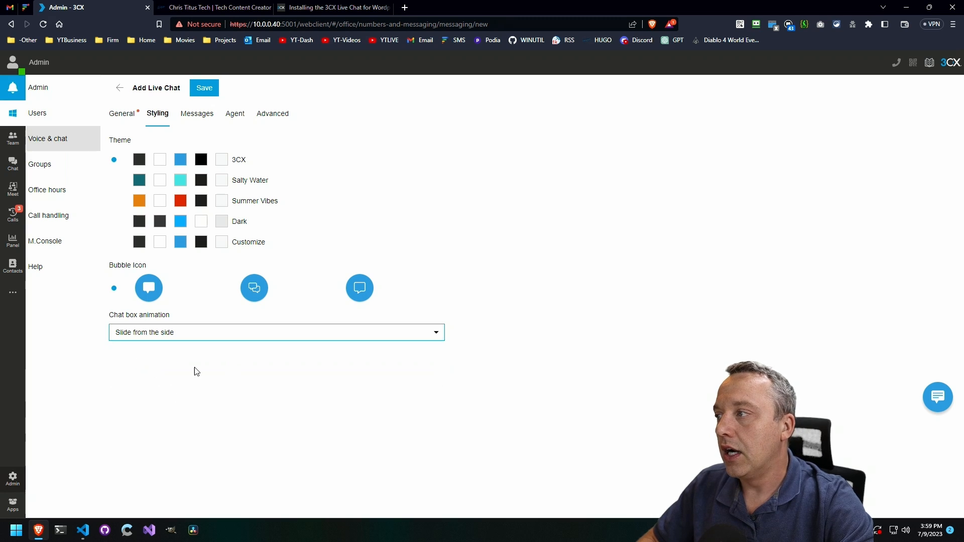
mouse_move(938, 397)
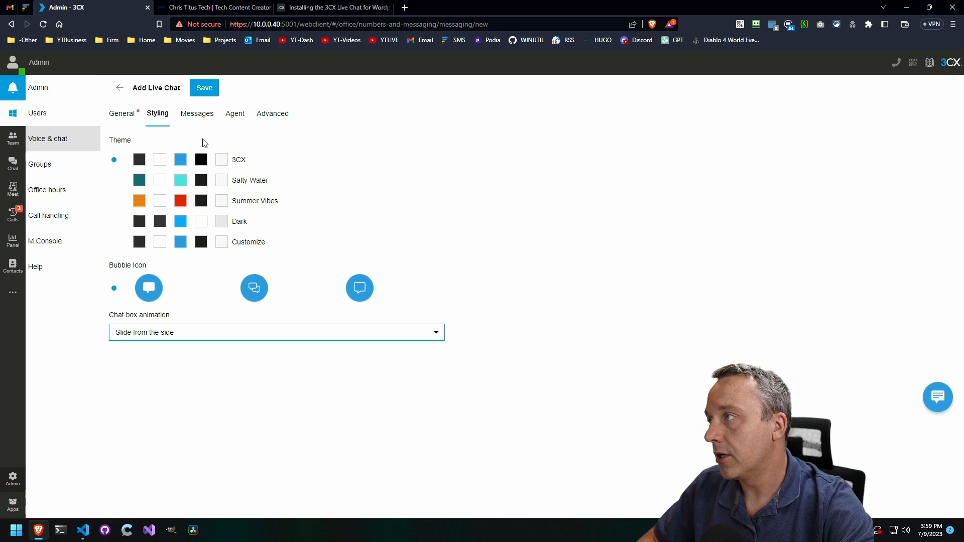
click(197, 113)
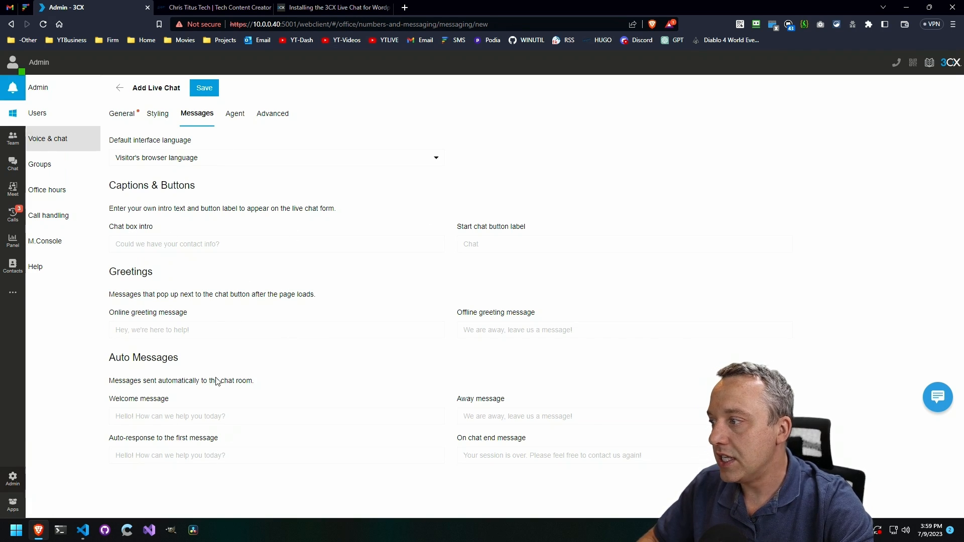
Show the Agent settings with agent name display set to Avatar and name.
click(235, 114)
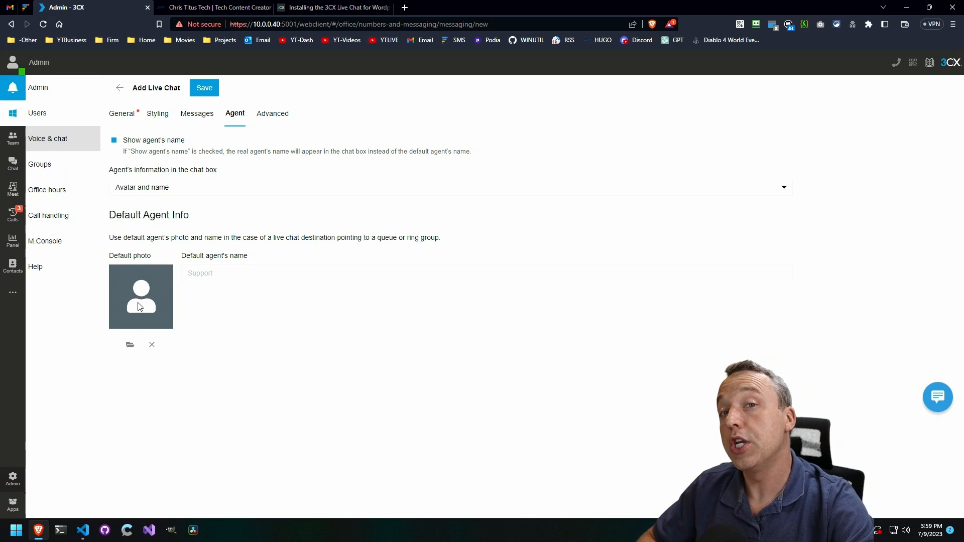
mouse_move(246, 144)
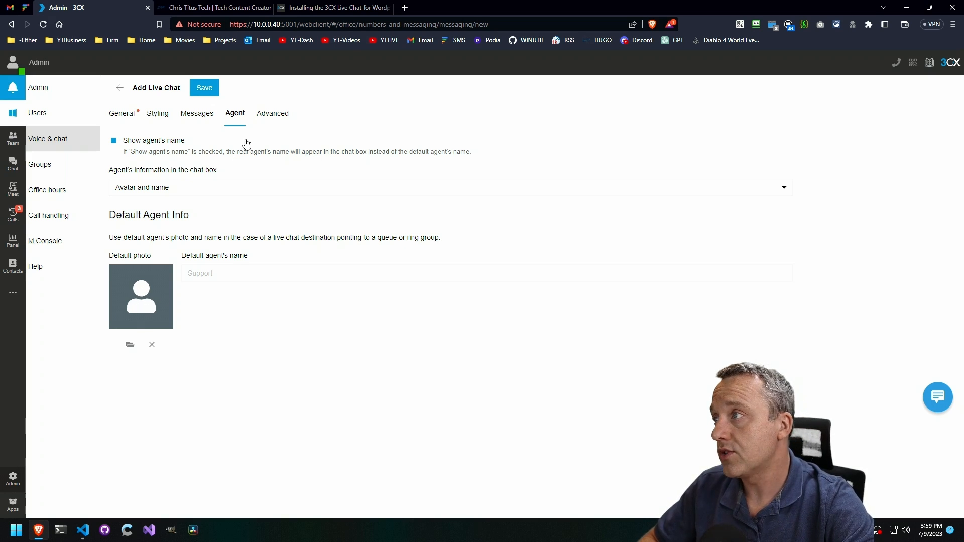
Enable privacy controls in Advanced so visitors receive the GDPR notice.
click(273, 113)
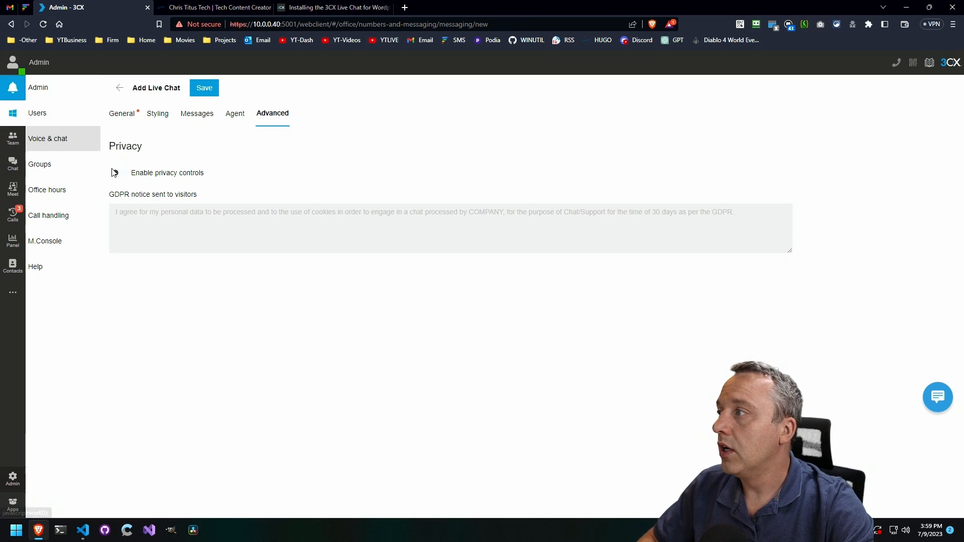
click(121, 172)
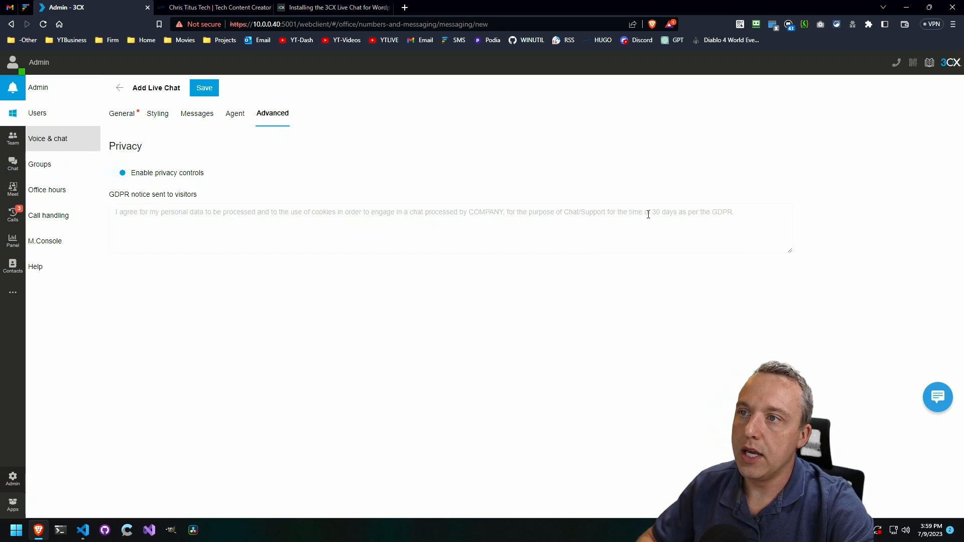
mouse_move(130, 120)
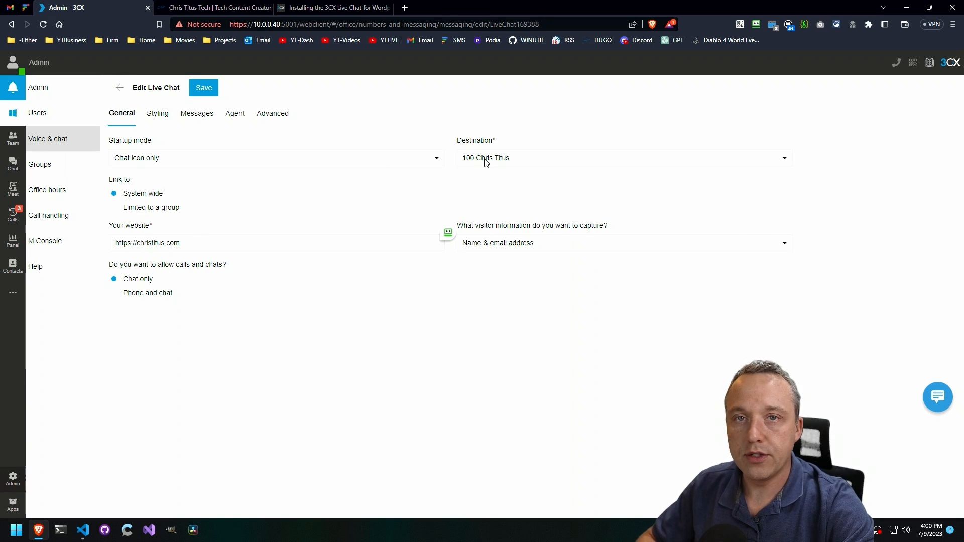
mouse_move(485, 185)
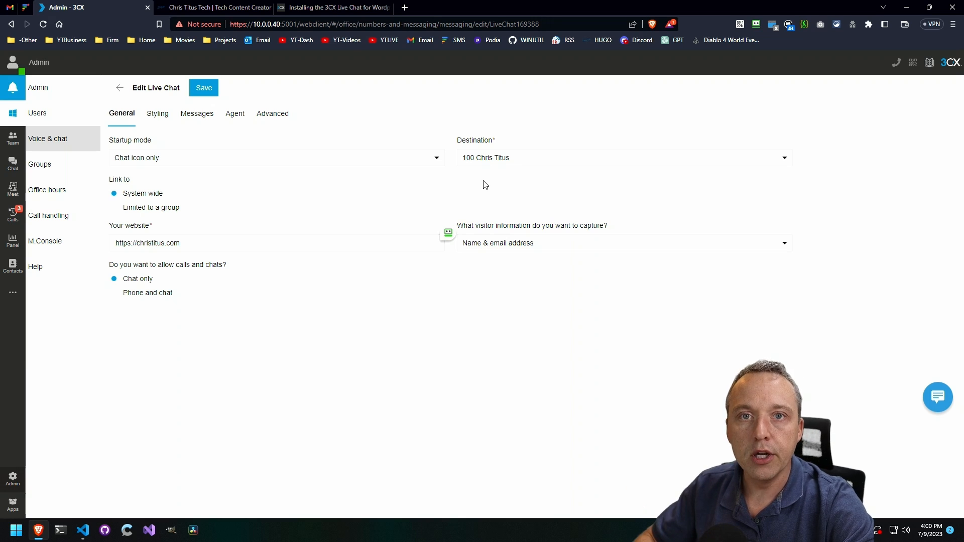
mouse_move(470, 169)
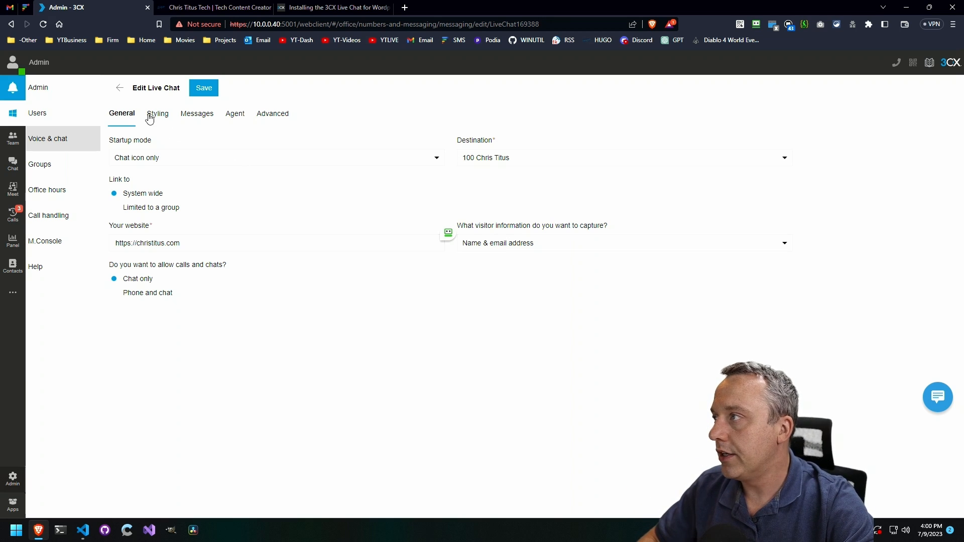
Review Styling, set the English 'what's troubling you' intro, and the default agent photo and name.
click(157, 114)
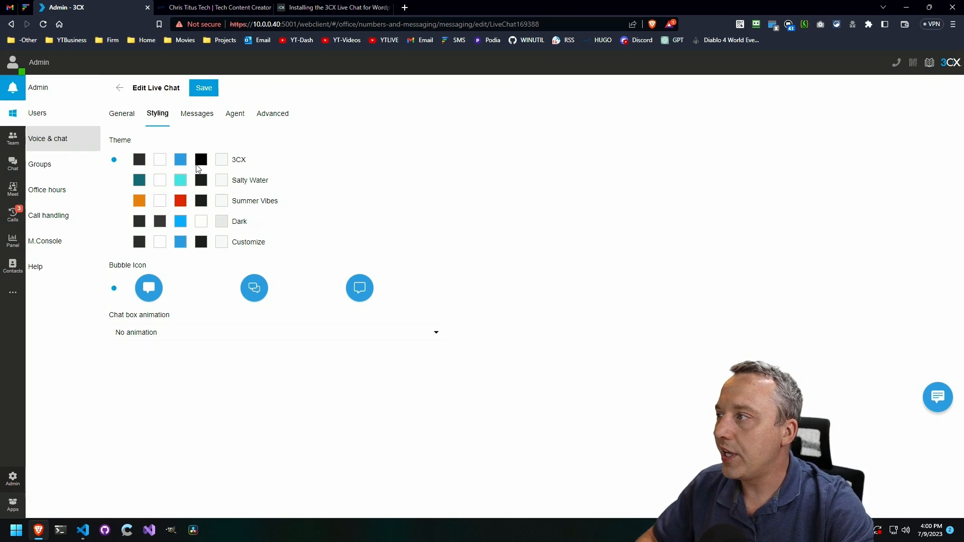
mouse_move(290, 317)
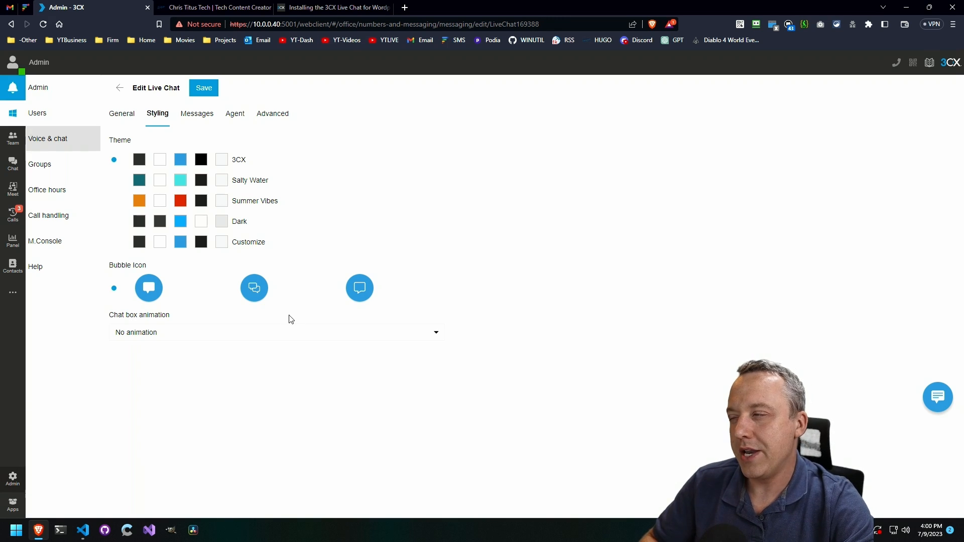
mouse_move(186, 152)
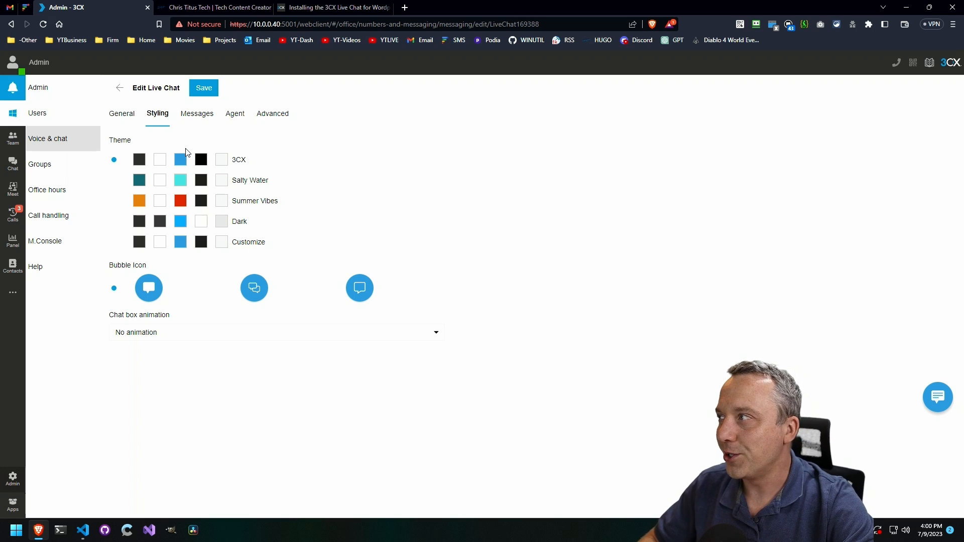
click(196, 114)
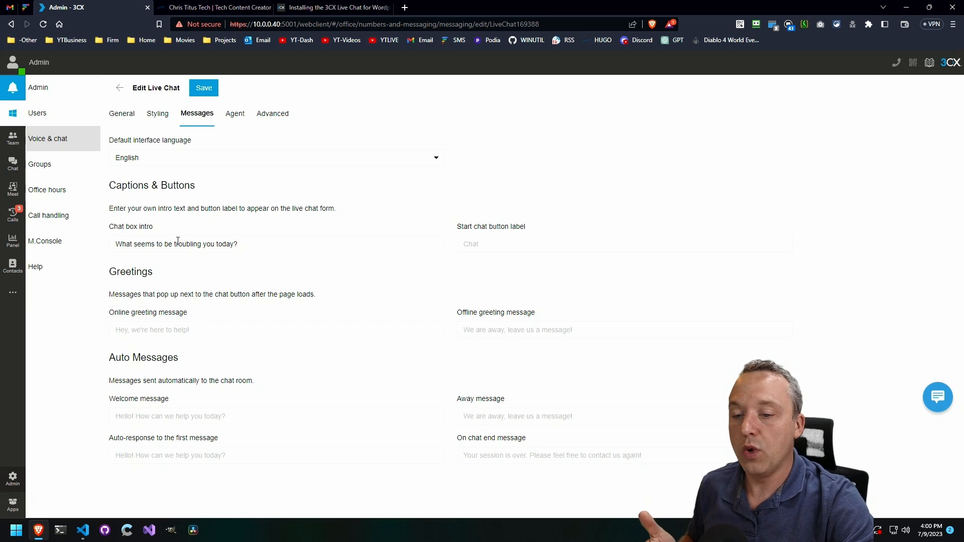
mouse_move(185, 235)
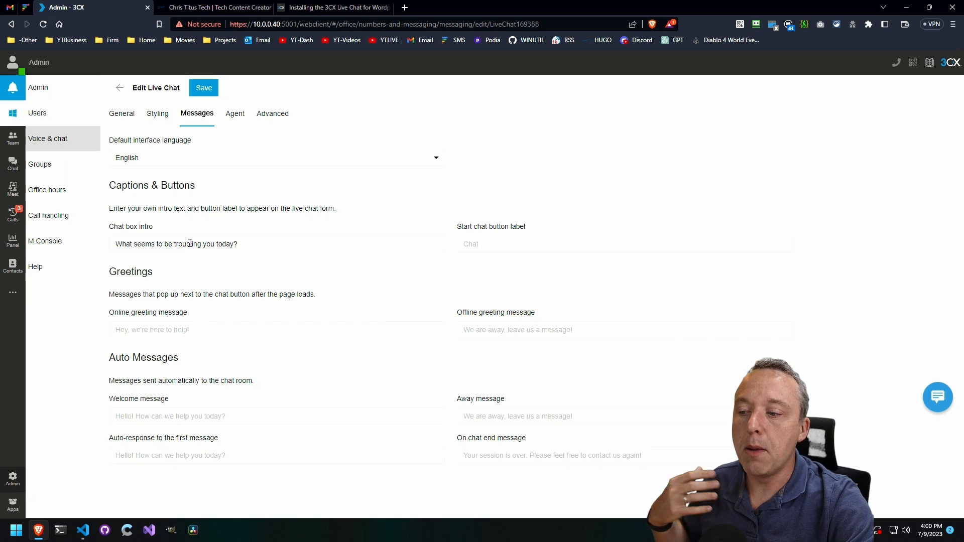
mouse_move(180, 233)
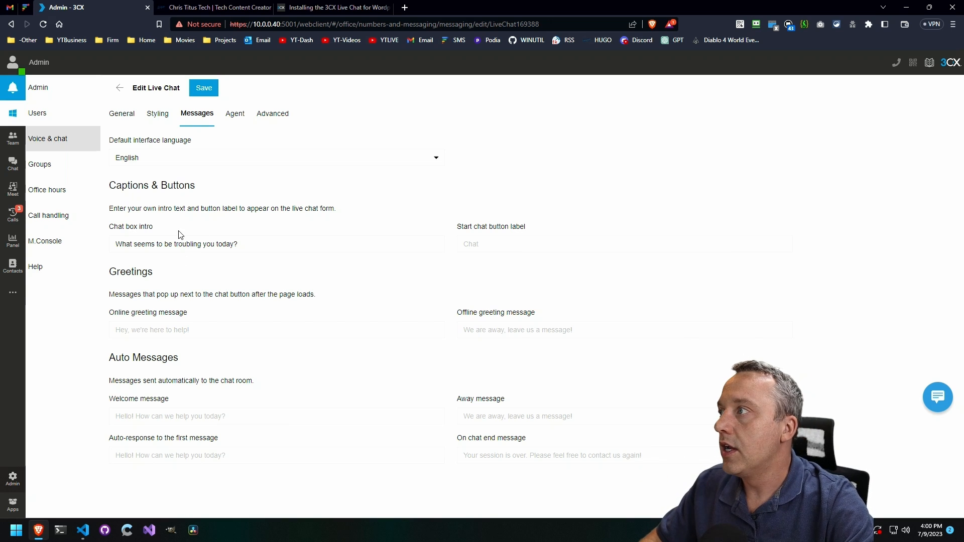
mouse_move(196, 232)
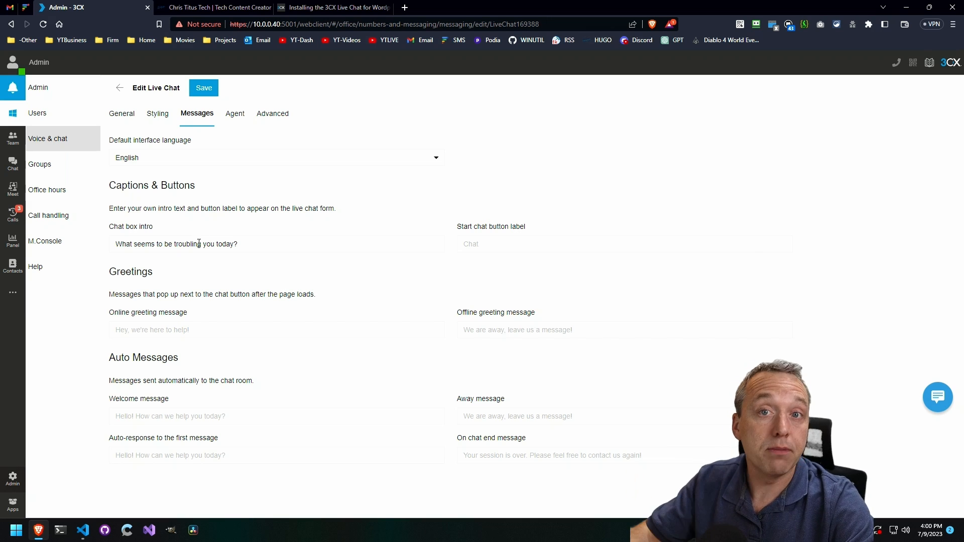
mouse_move(202, 235)
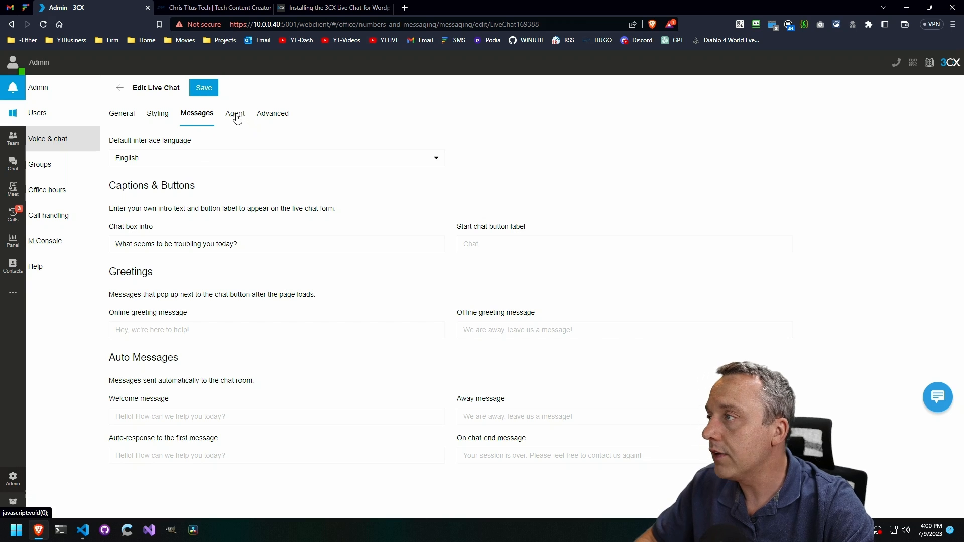
click(235, 113)
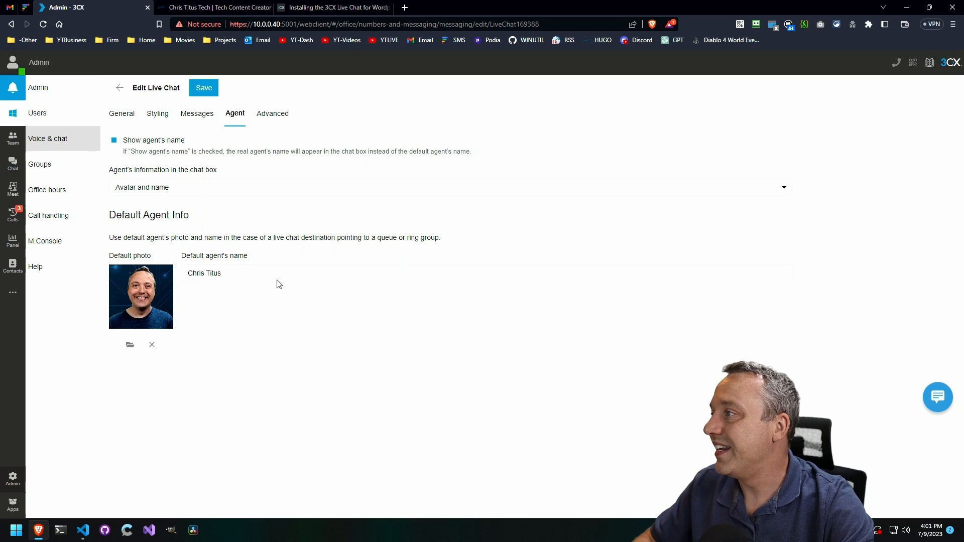
click(272, 113)
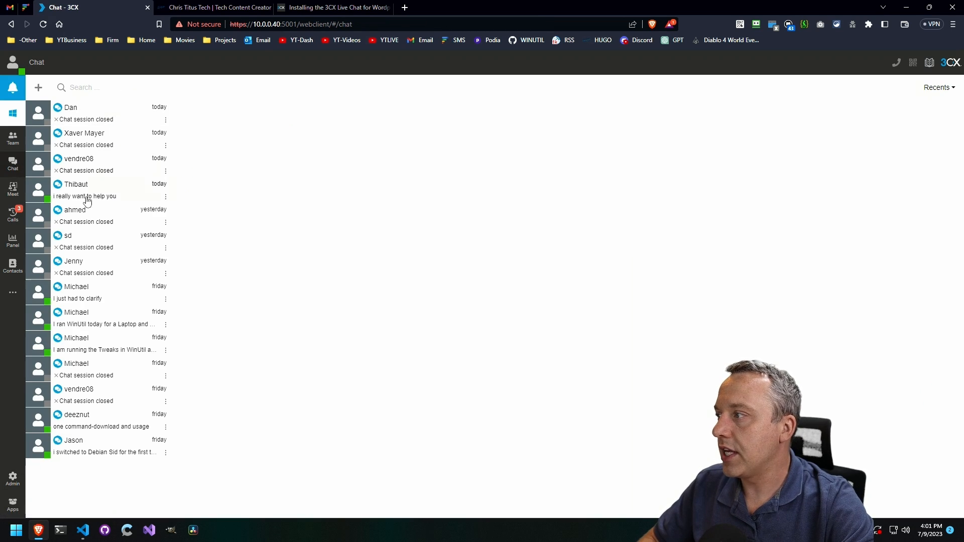
click(75, 111)
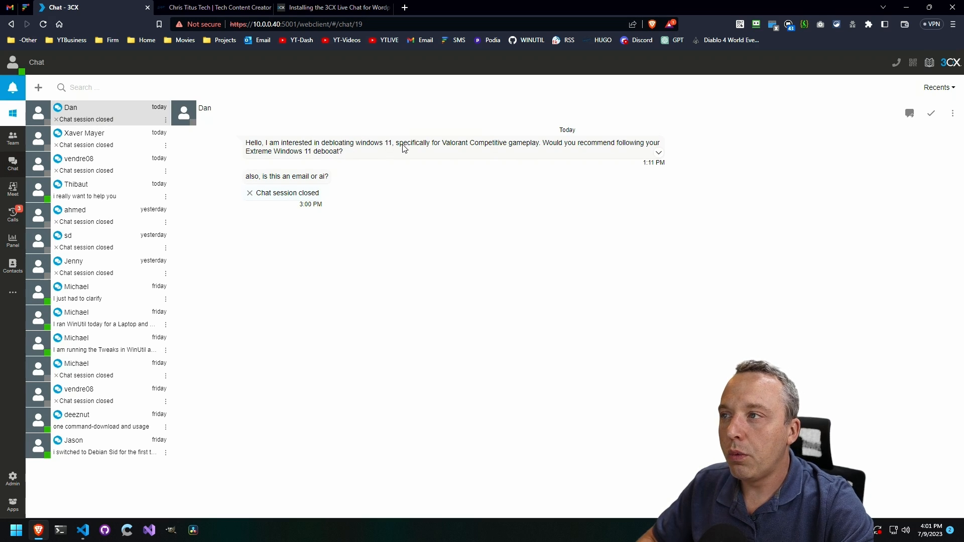
mouse_move(454, 151)
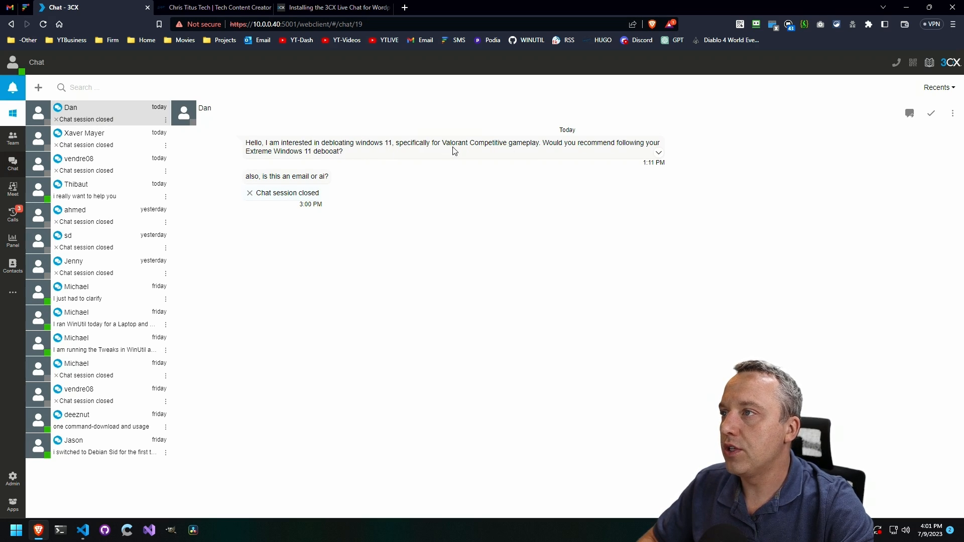
mouse_move(293, 148)
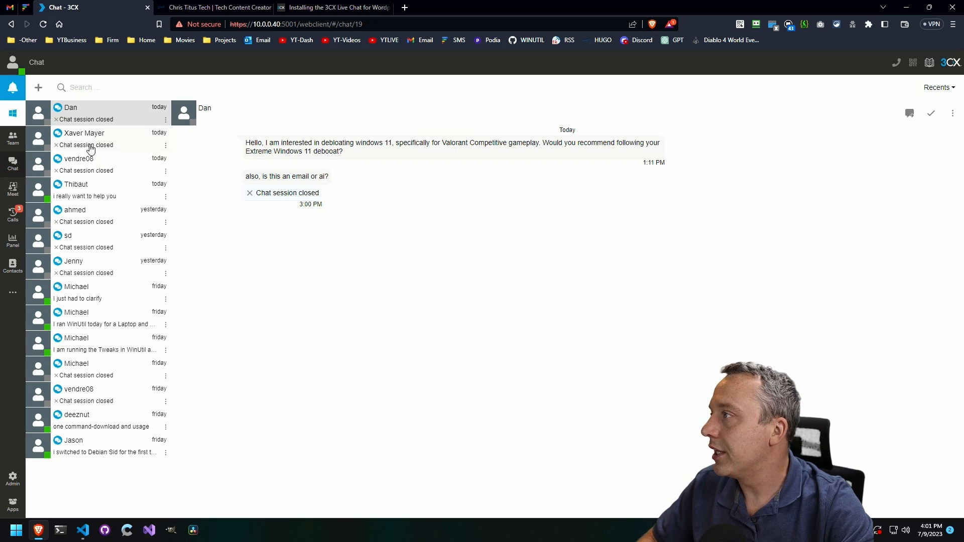
click(85, 132)
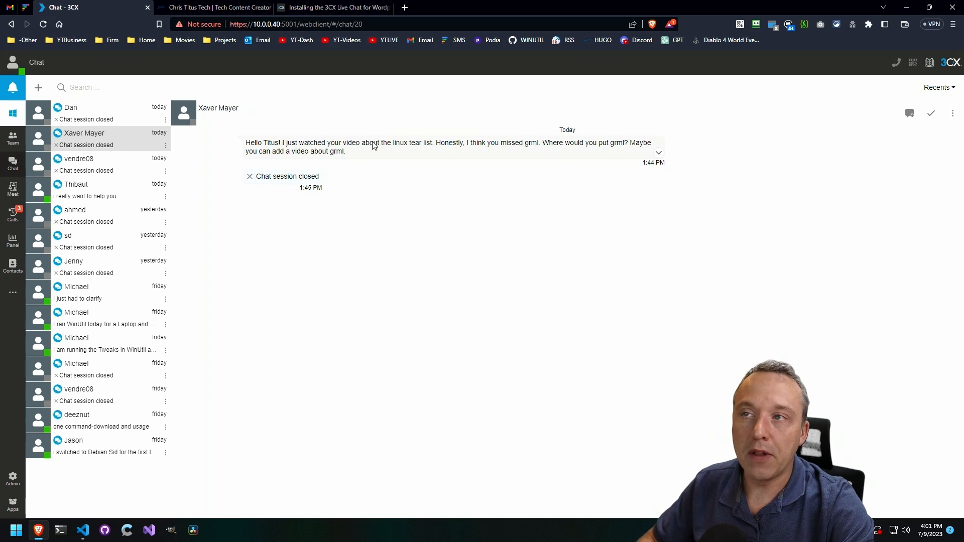
click(71, 107)
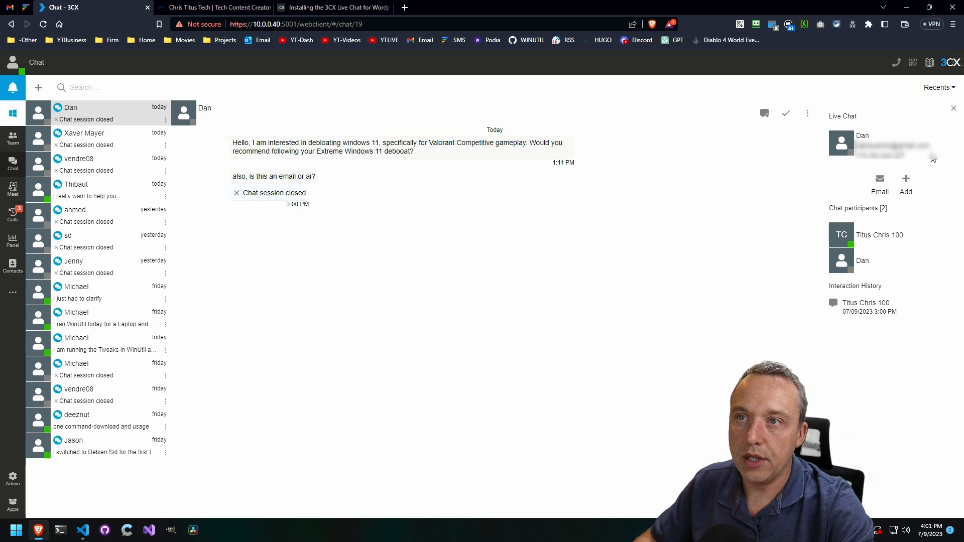
mouse_move(733, 205)
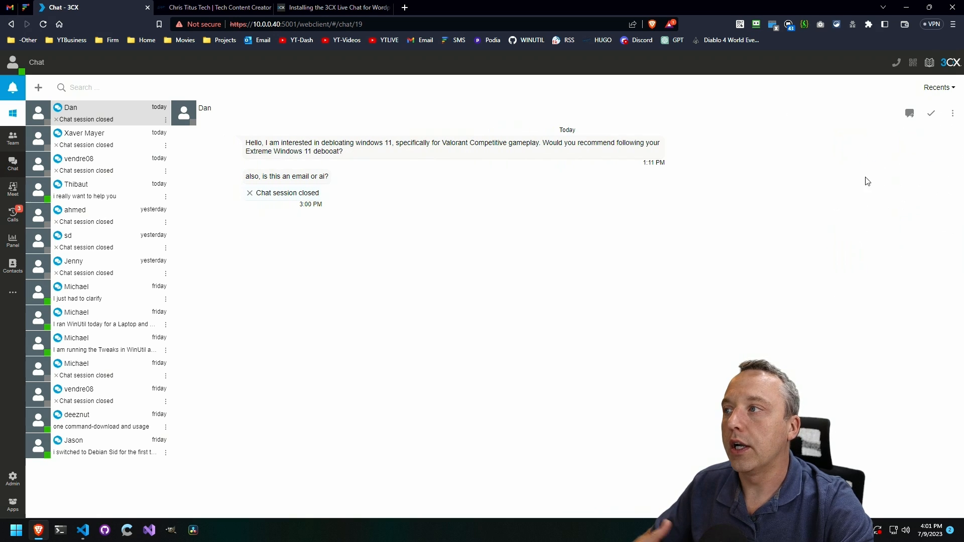
mouse_move(612, 311)
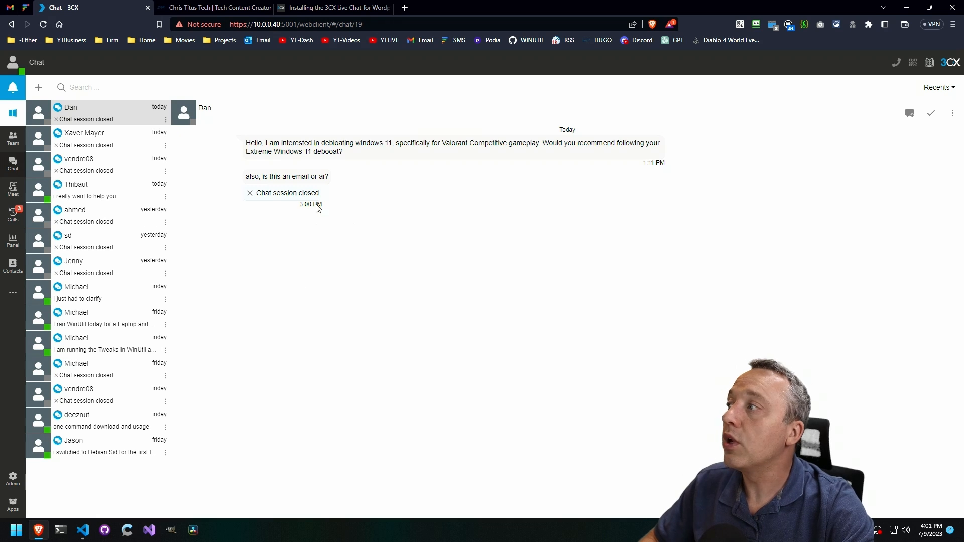
mouse_move(111, 361)
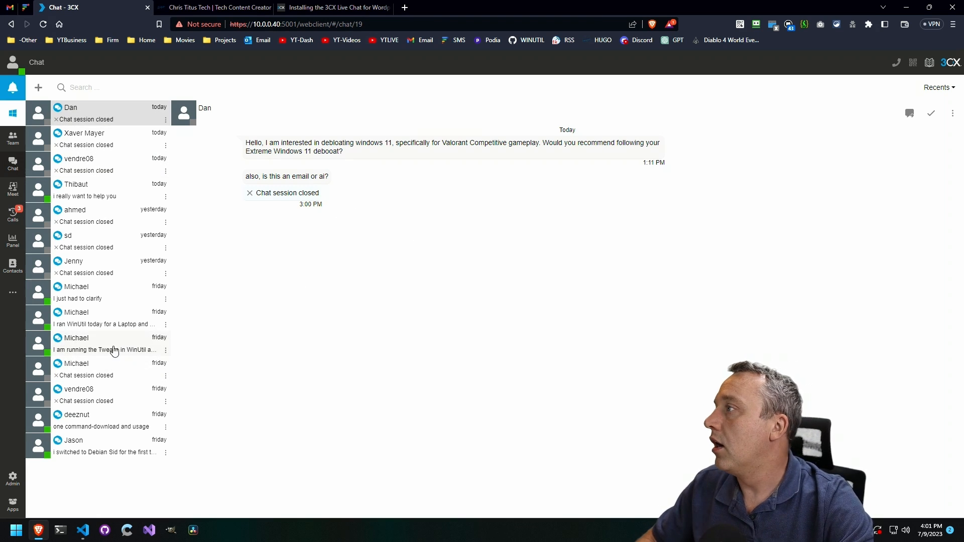
mouse_move(360, 256)
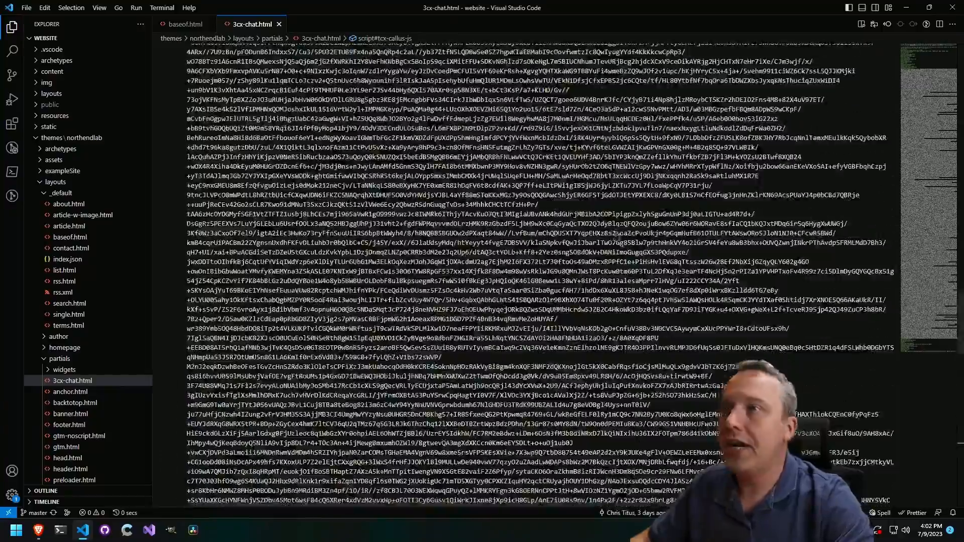
Select and remove the commented-out <call-us> widget block from 3cx-chat.html.
scroll(down, 3)
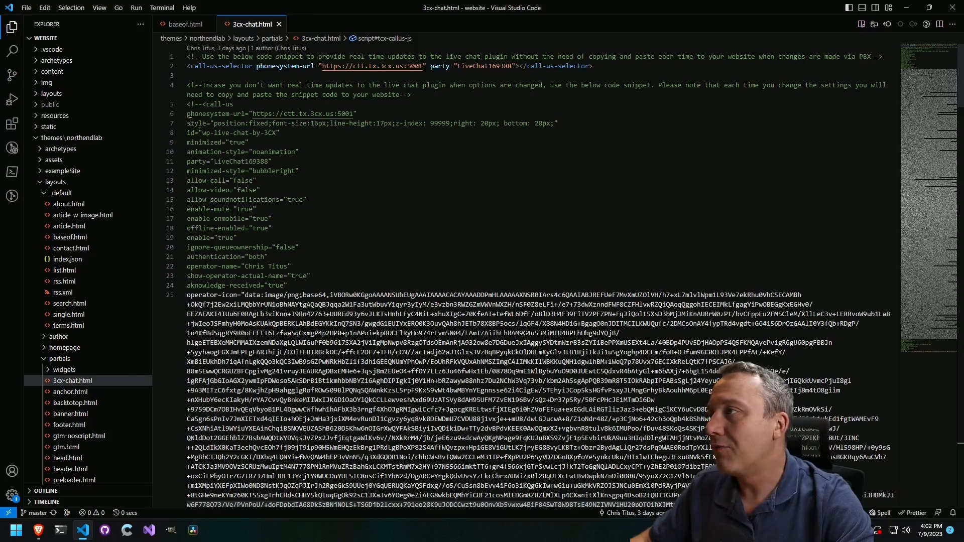
drag(188, 85, 259, 180)
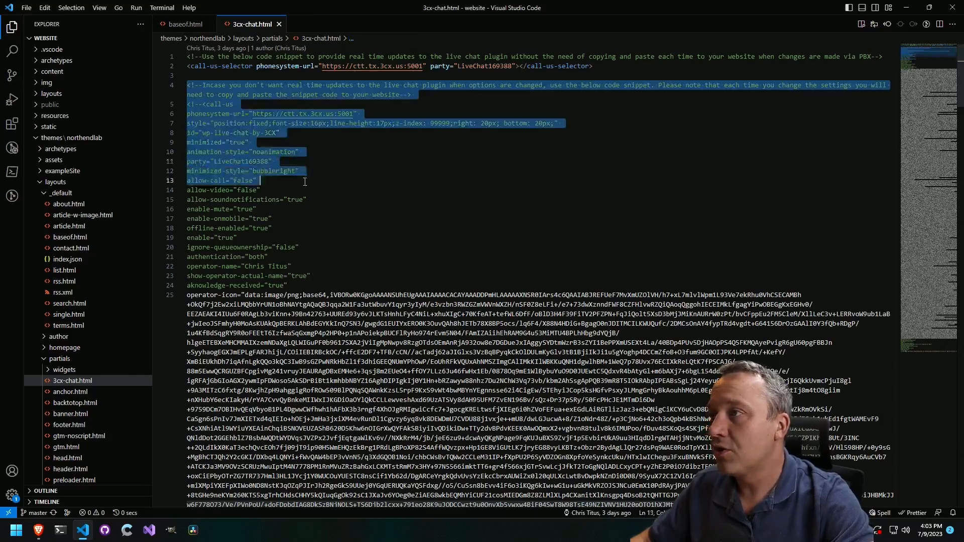
scroll(down, 3)
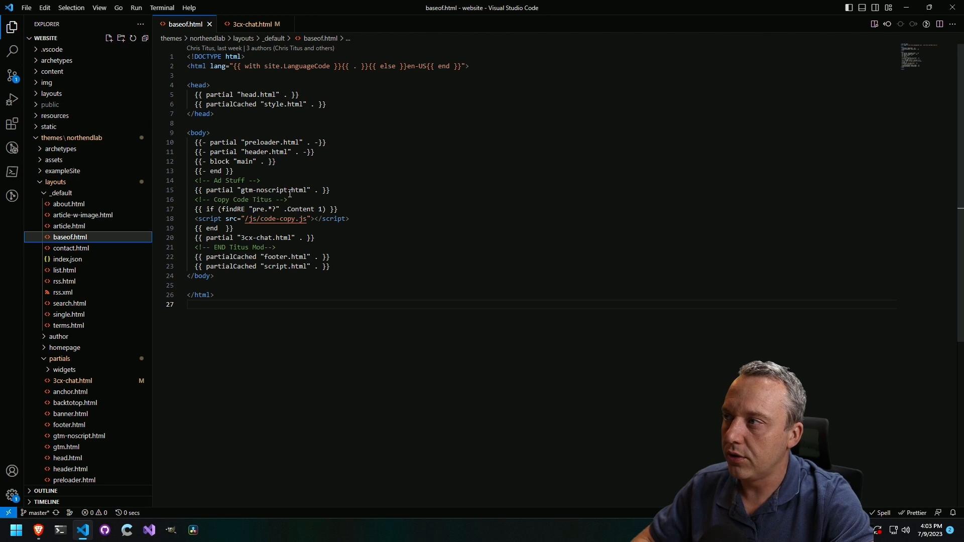
mouse_move(406, 271)
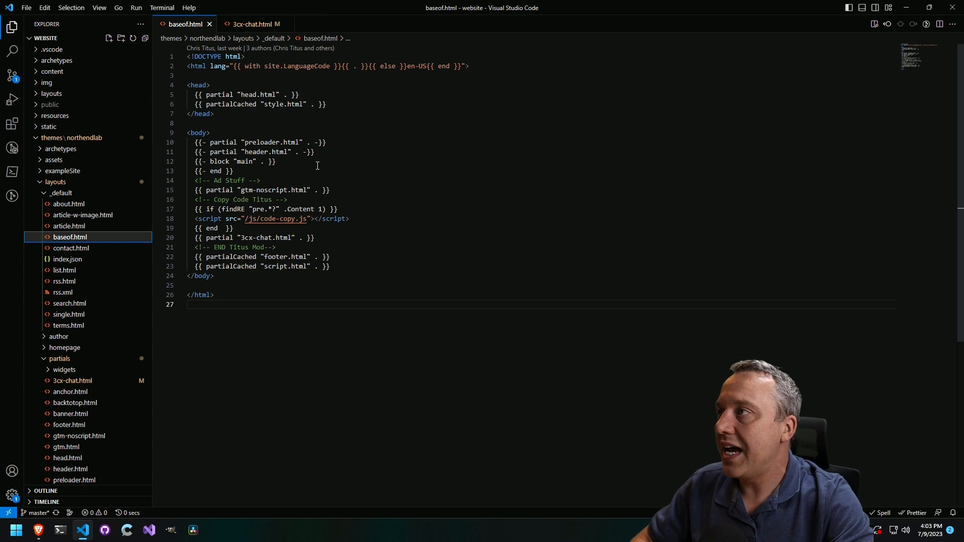
Return to 3cx-chat.html and restore the commented-out widget code.
click(255, 24)
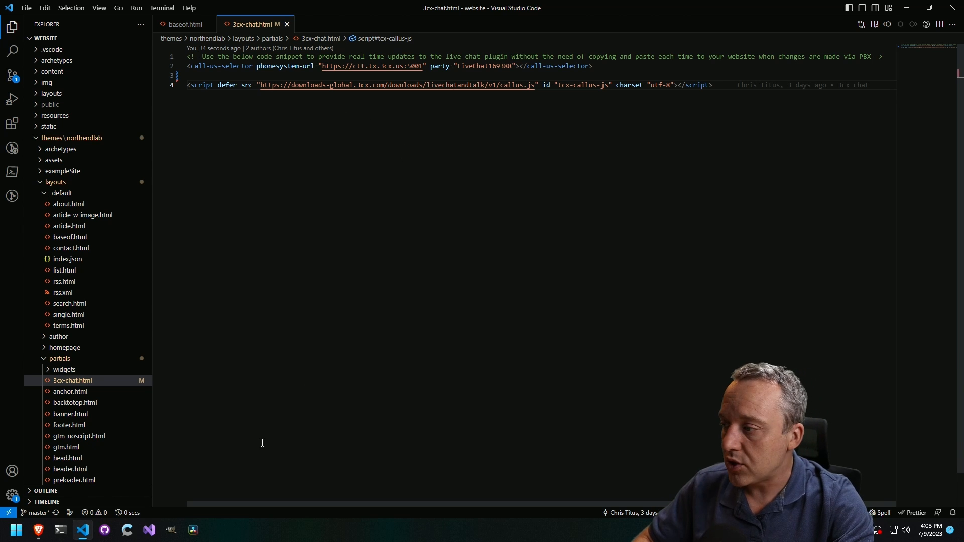
mouse_move(82, 530)
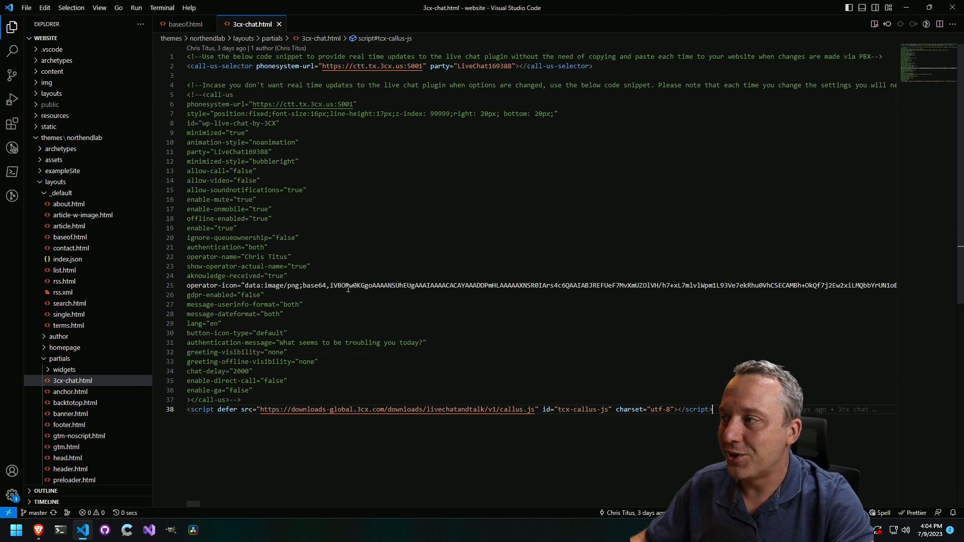
drag(186, 84, 291, 380)
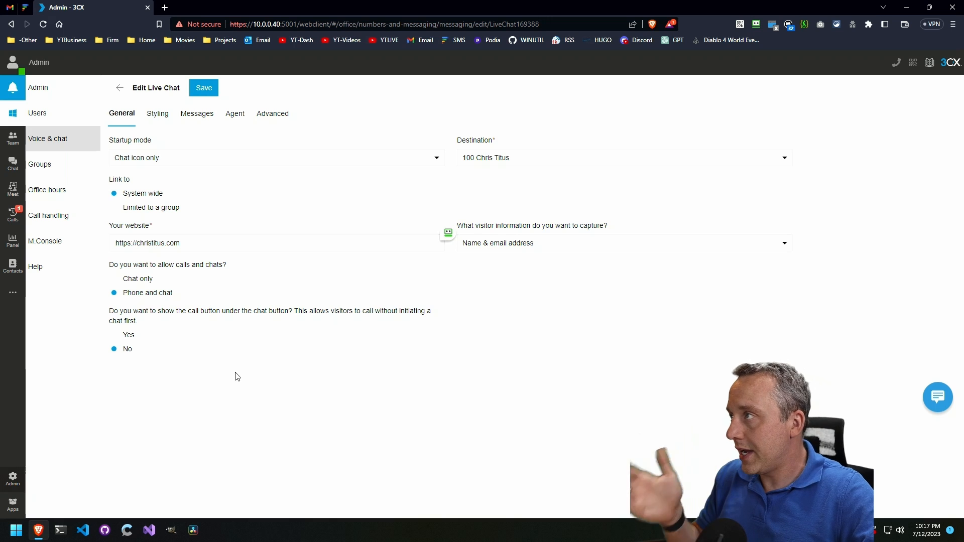
mouse_move(267, 212)
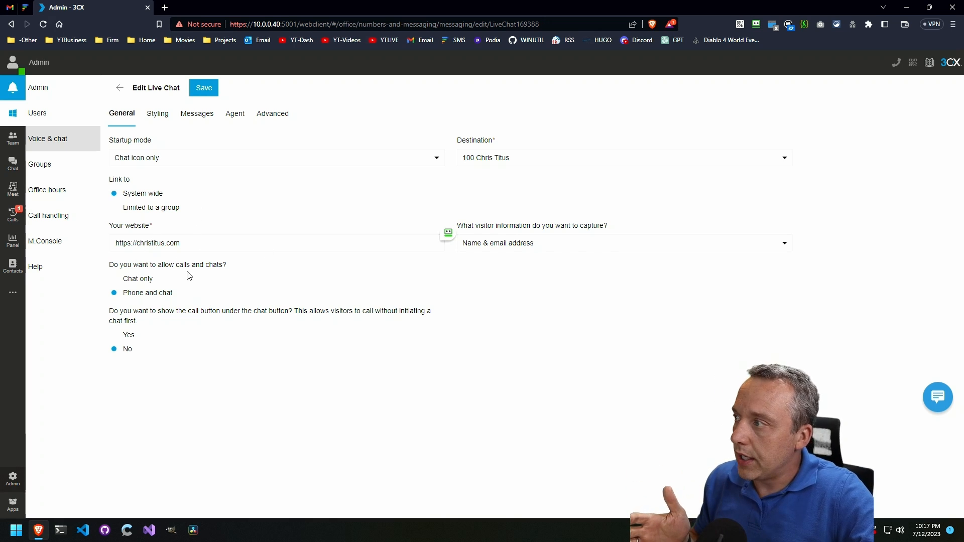
mouse_move(162, 298)
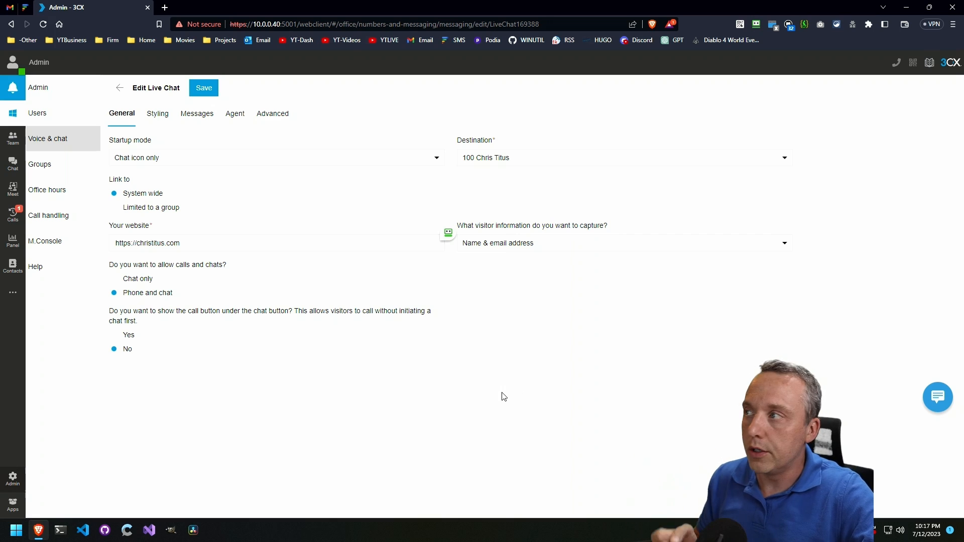
mouse_move(154, 124)
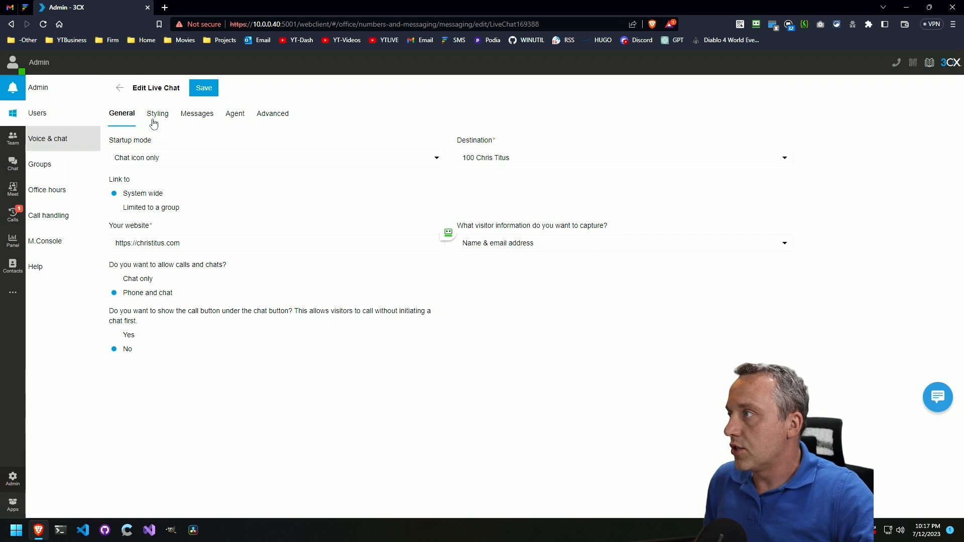
Show the 3CX chat list and start a visitor chat from christitus.com as Jim Bob saying 'I need a human'.
click(12, 165)
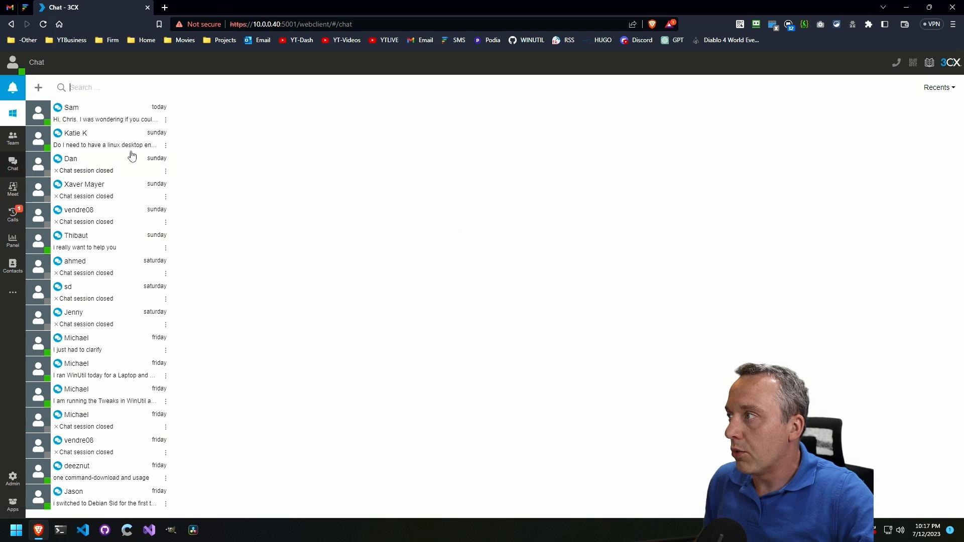
mouse_move(120, 150)
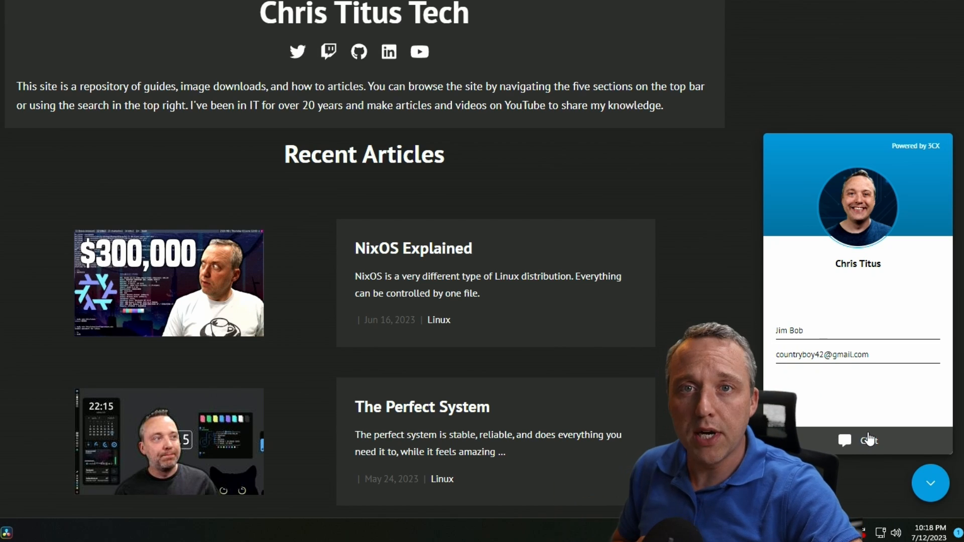
click(843, 440)
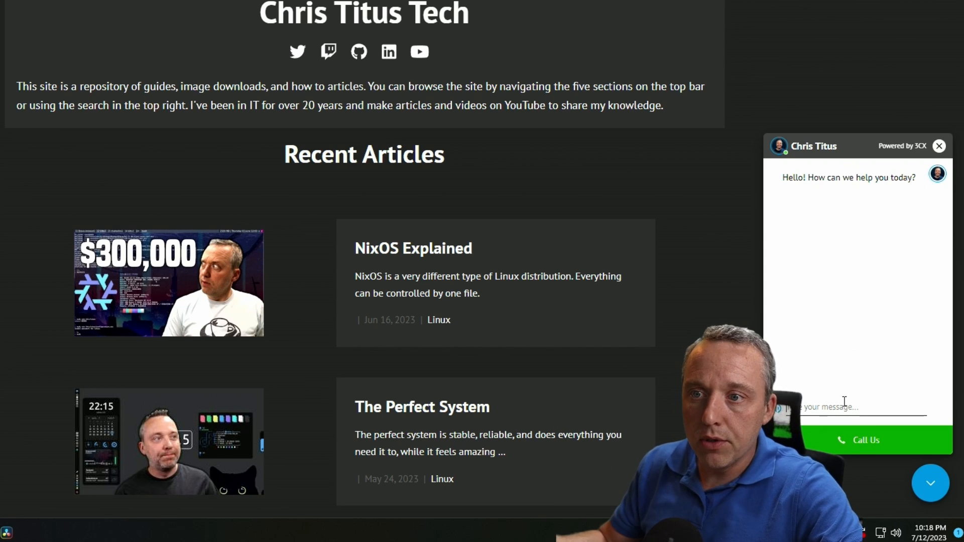
click(845, 408)
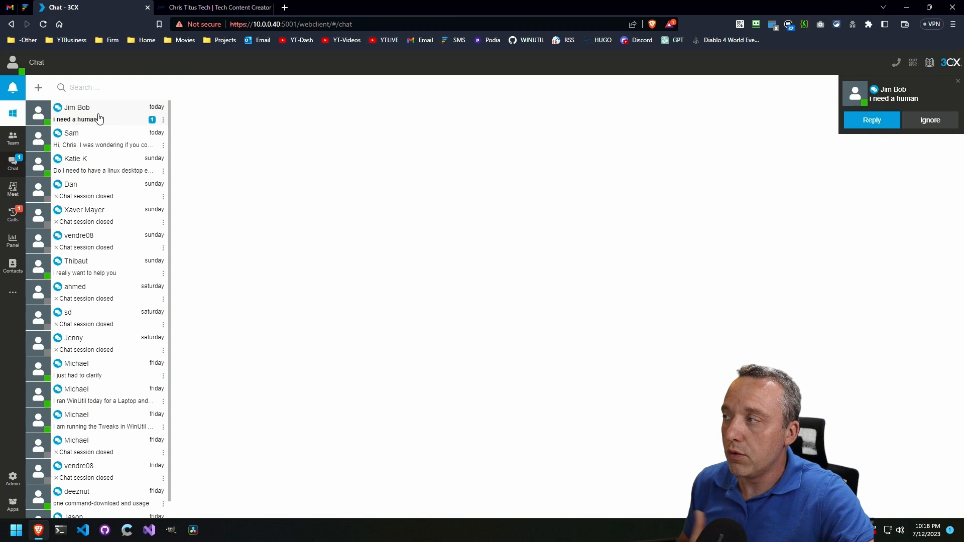
Reply 'asdf' to the visitor chat and confirm it appears in the christitus.com widget.
click(91, 113)
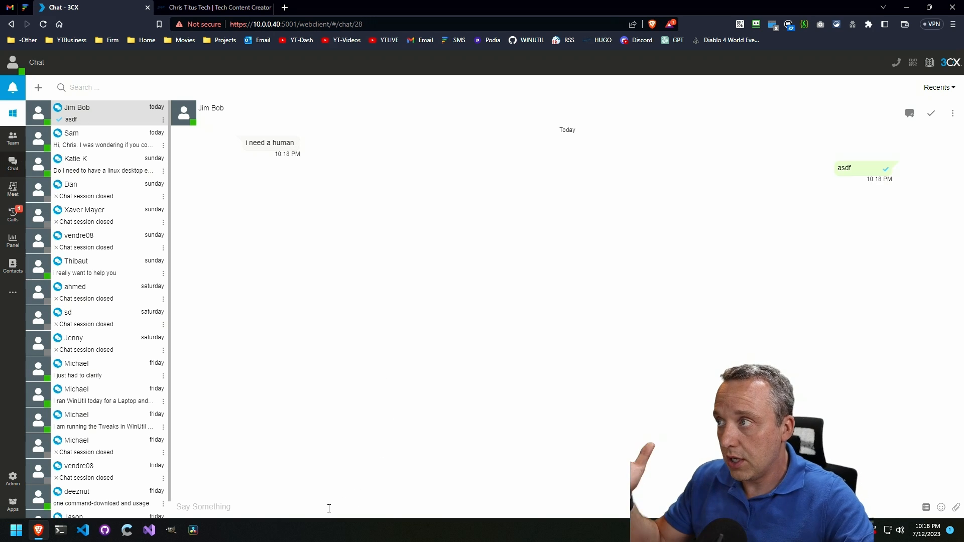
click(215, 7)
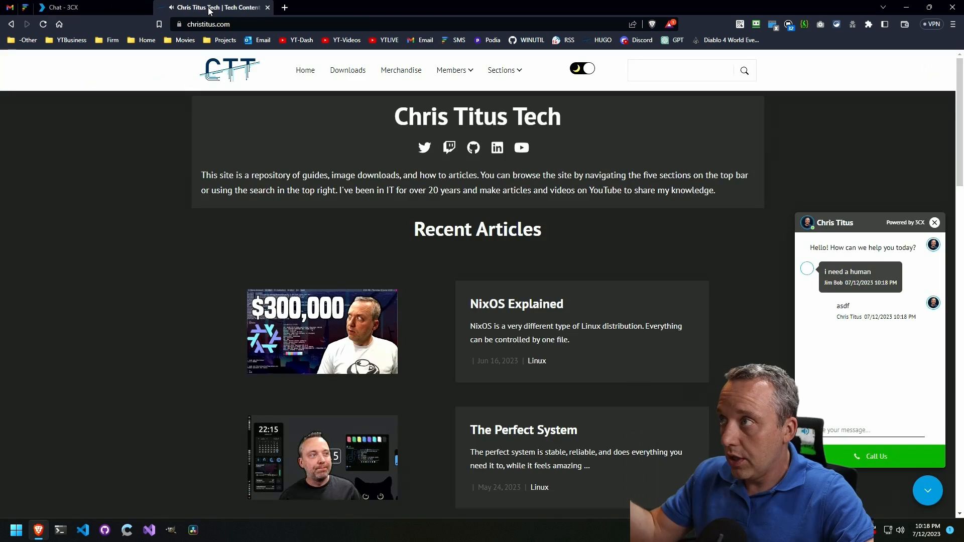
mouse_move(864, 410)
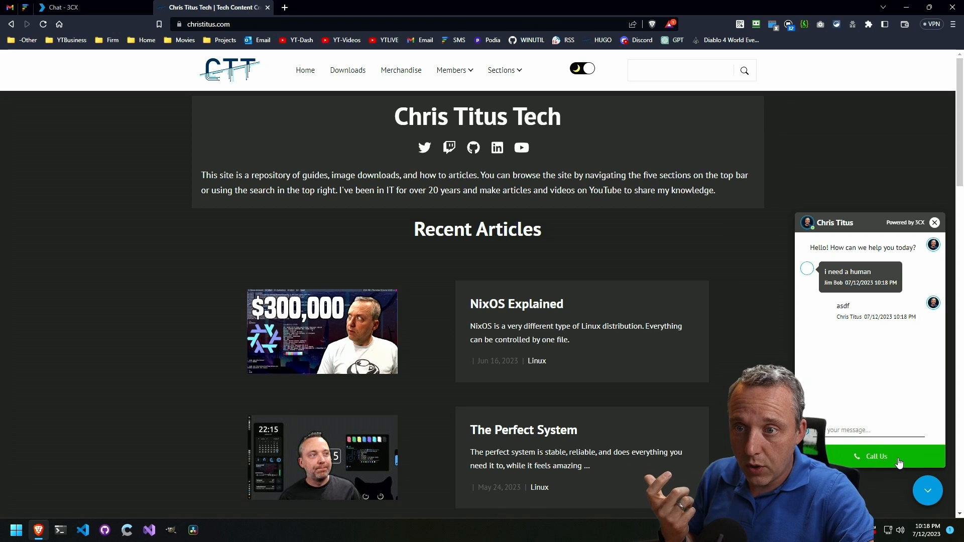
Start a voice call from the christitus.com widget, allowing microphone access.
click(875, 455)
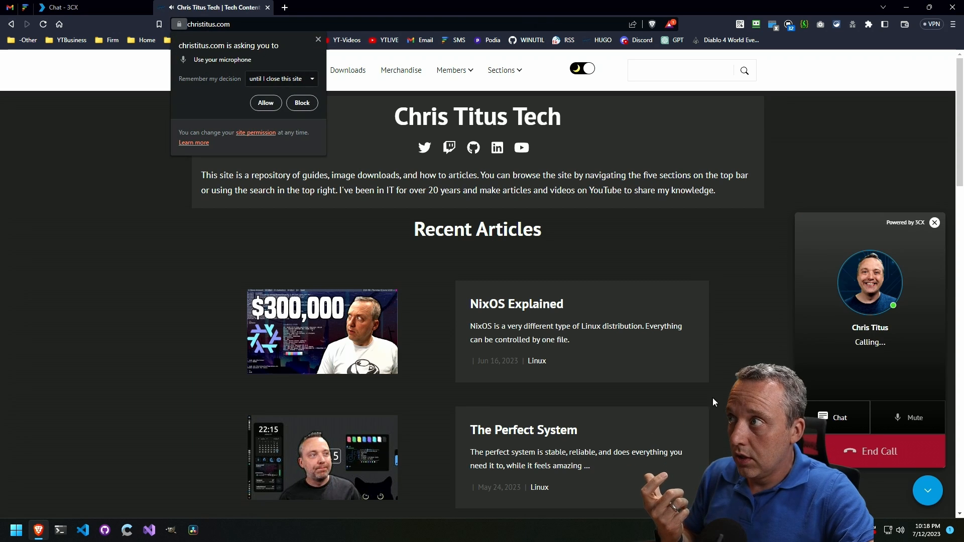
click(265, 102)
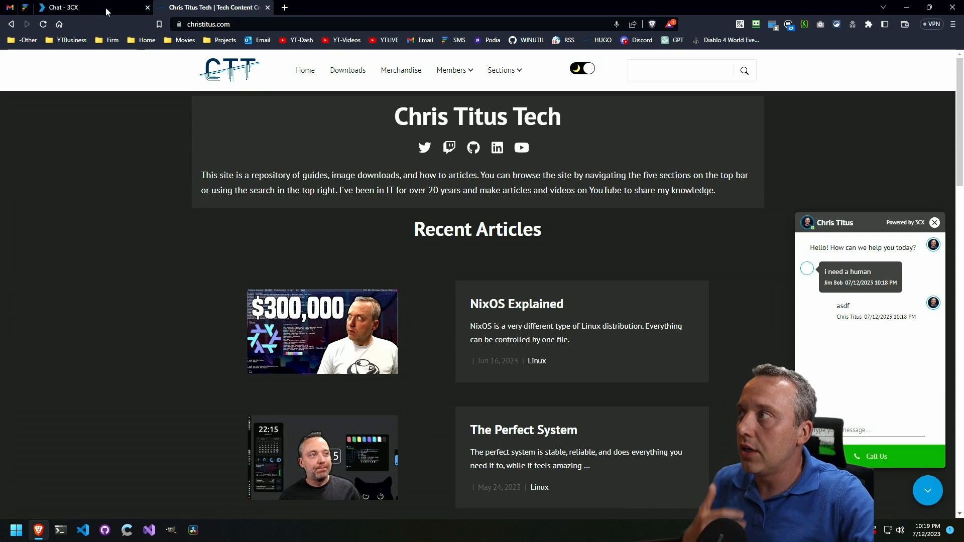
Close Jim Bob's chat in 3CX, backing out of Transfer, then view the ended session on christitus.com.
click(66, 7)
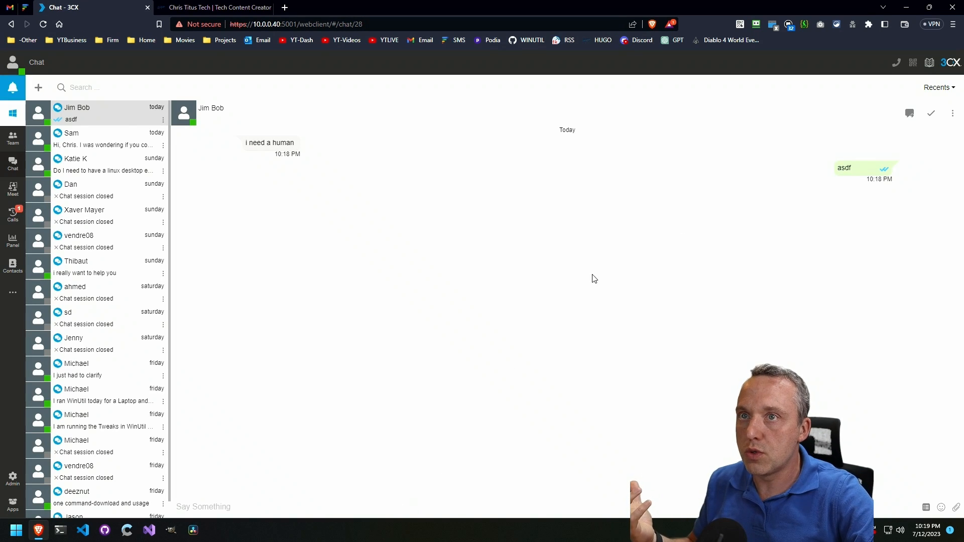
mouse_move(910, 114)
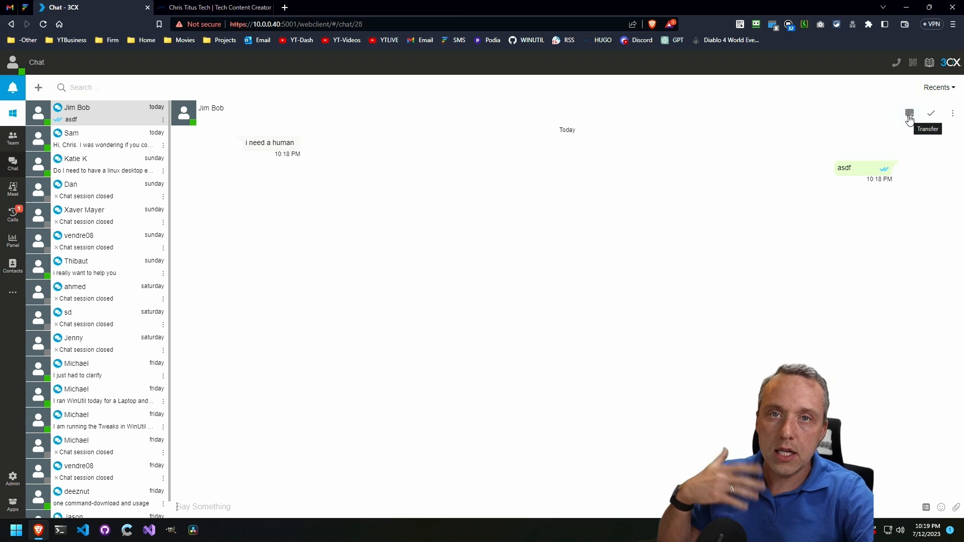
click(909, 112)
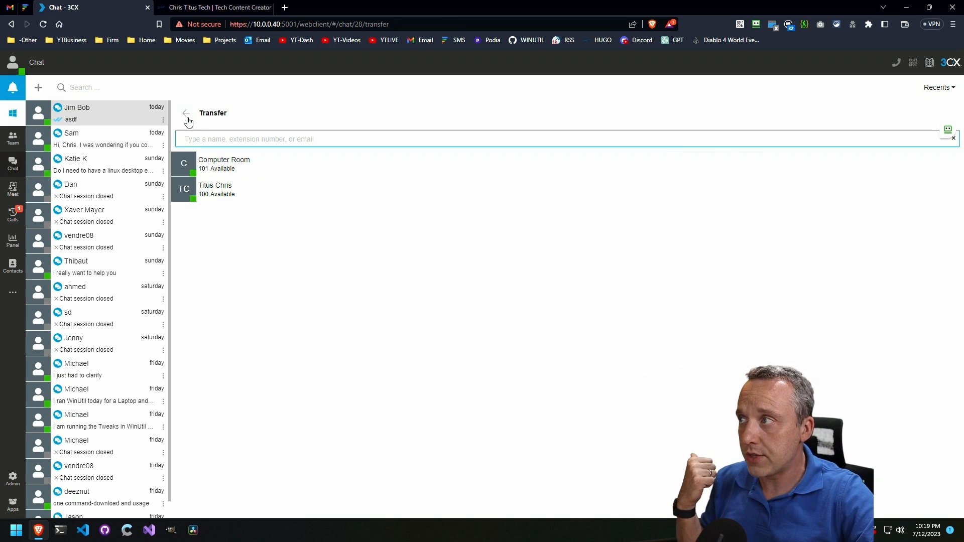
click(187, 115)
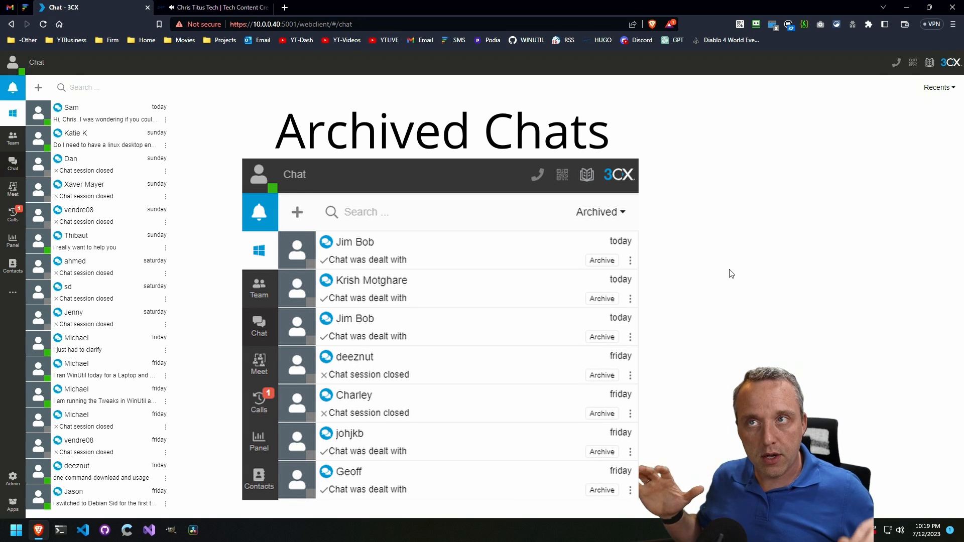
click(215, 7)
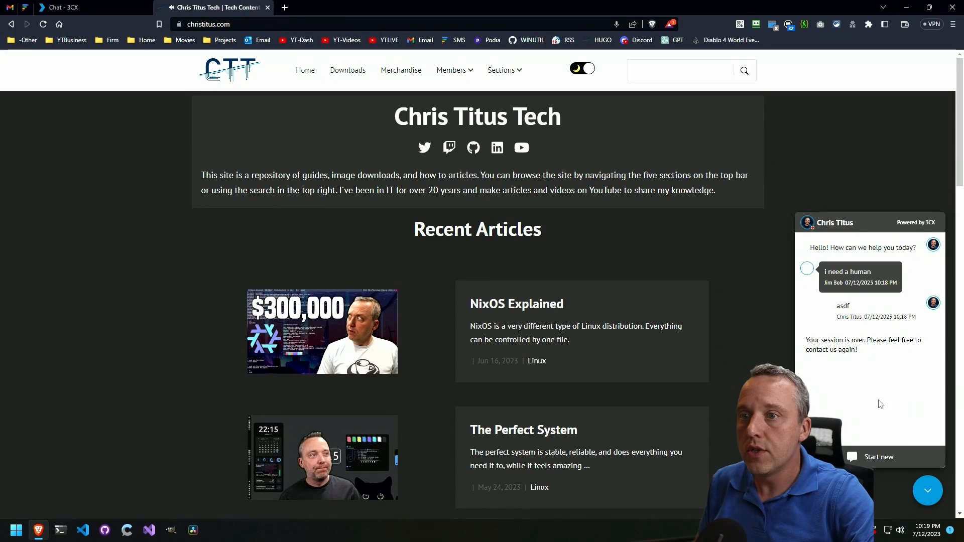